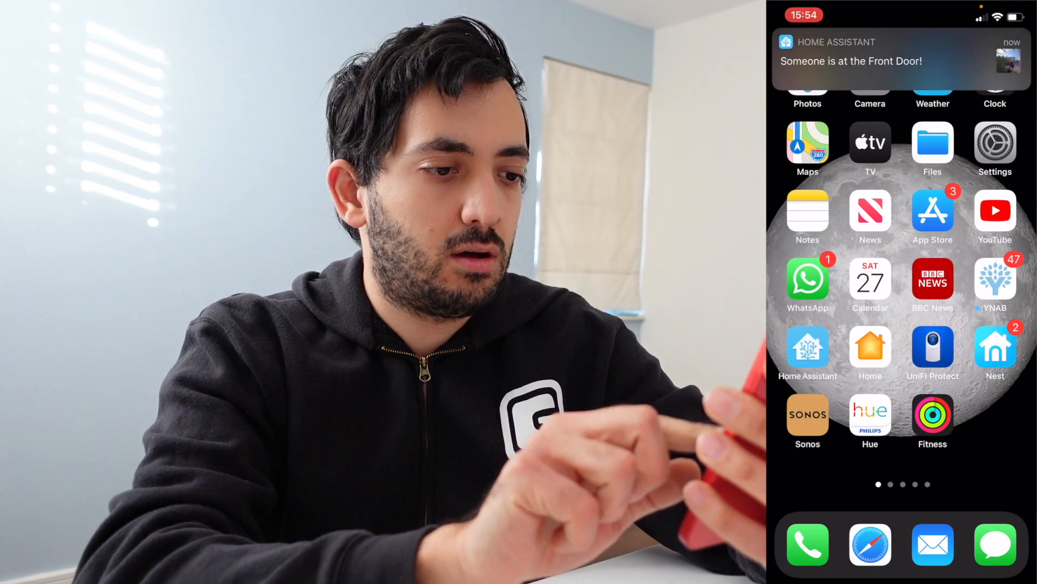
# Show the Garage dashboard with the doorbell camera, garage camera and garage door tile.
pyautogui.click(900, 60)
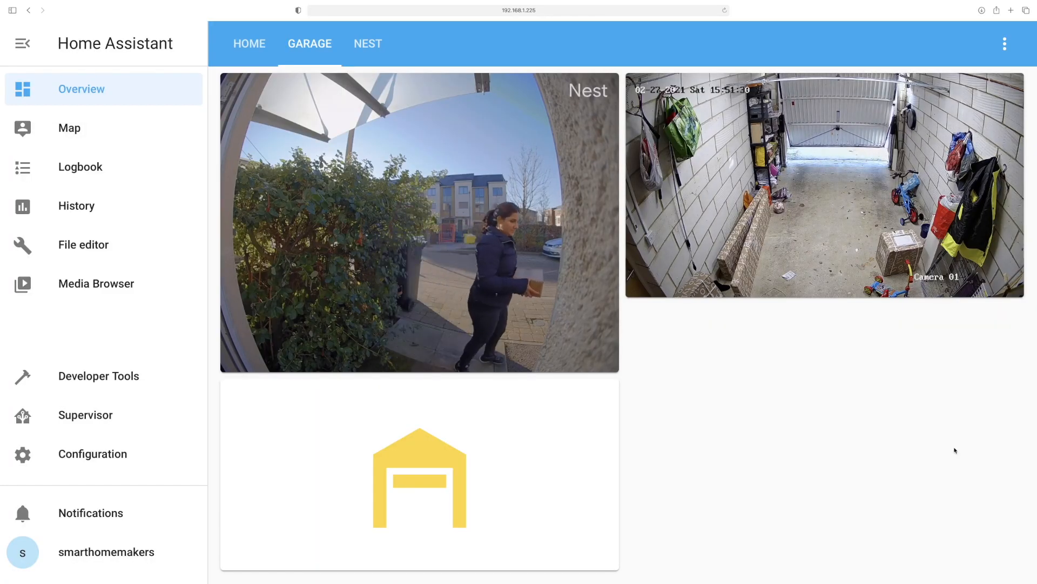
pyautogui.click(649, 26)
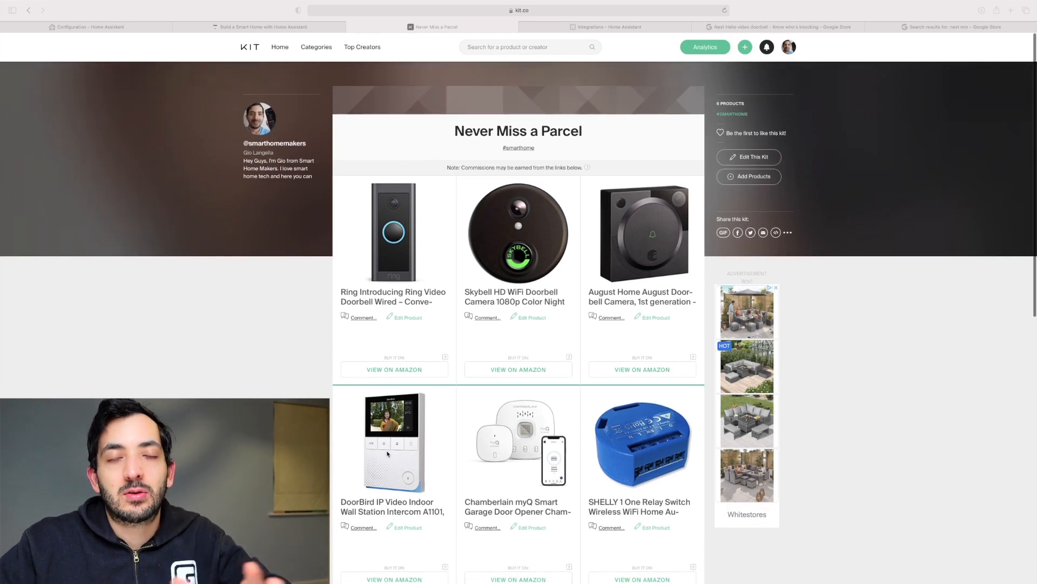
# Scroll the Never Miss a Parcel kit to see its doorbell, intercom and garage opener products.
pyautogui.scroll(-3)
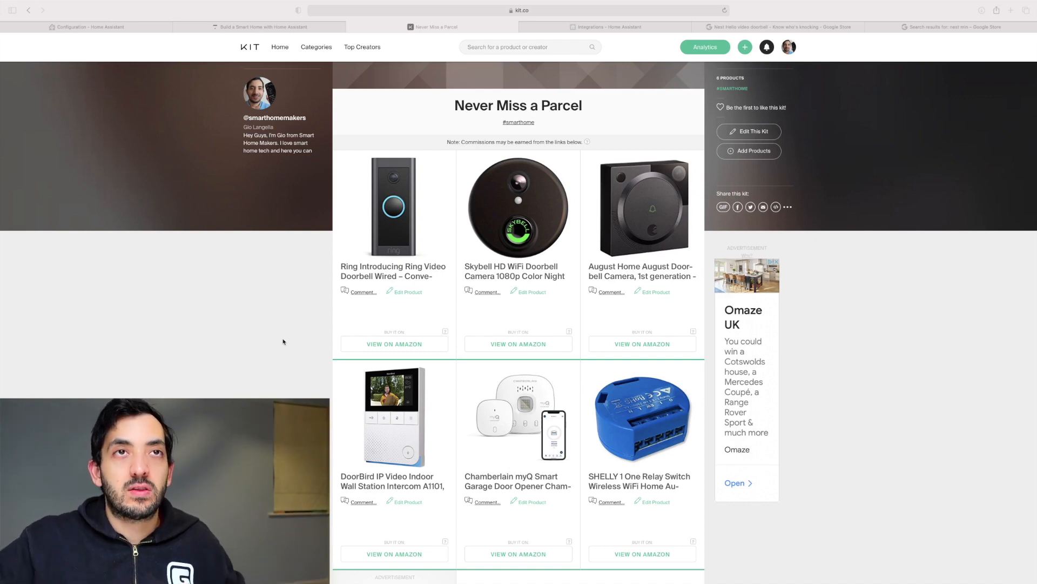
# Show the doorbell integrations category listing August, DoorBird, Nest, Ring and SkyBell.
pyautogui.click(603, 27)
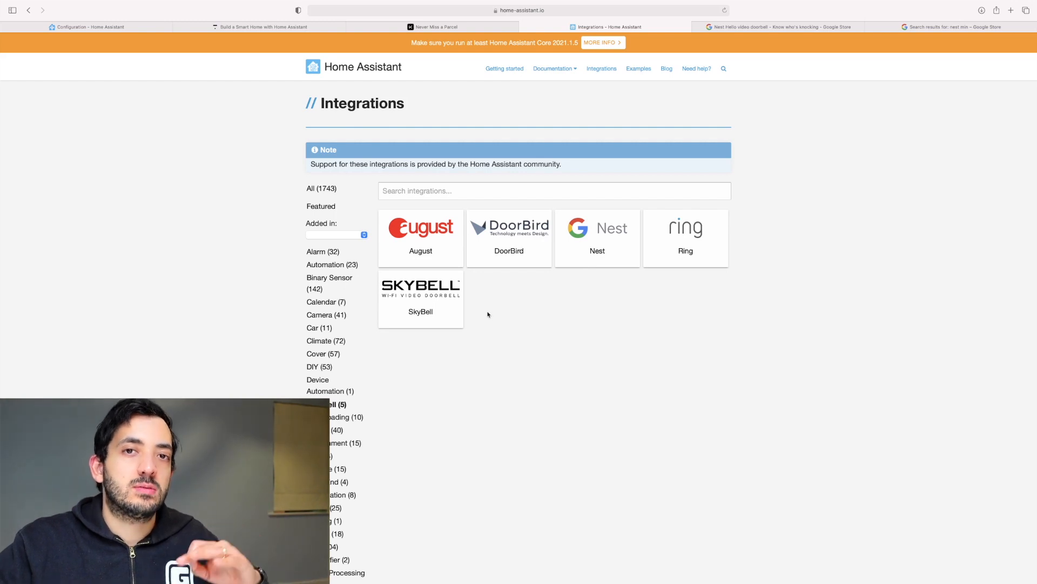
pyautogui.moveTo(495, 306)
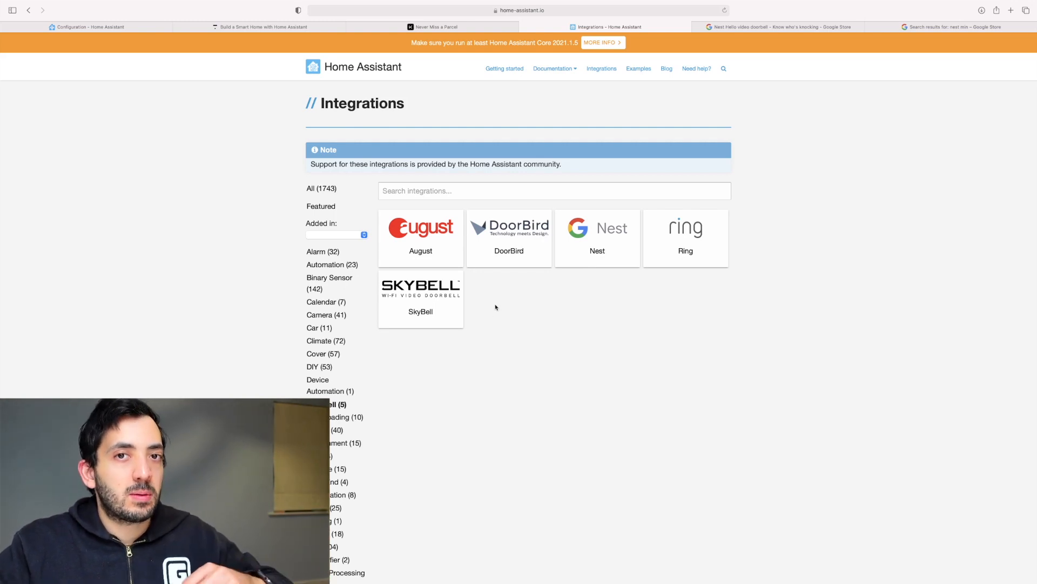
pyautogui.moveTo(542, 308)
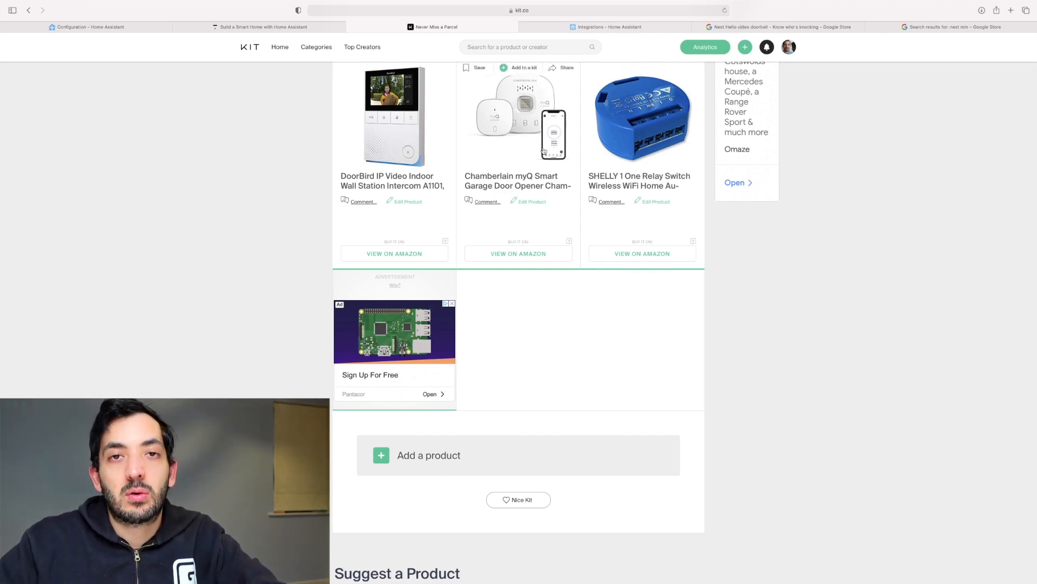
pyautogui.moveTo(561, 199)
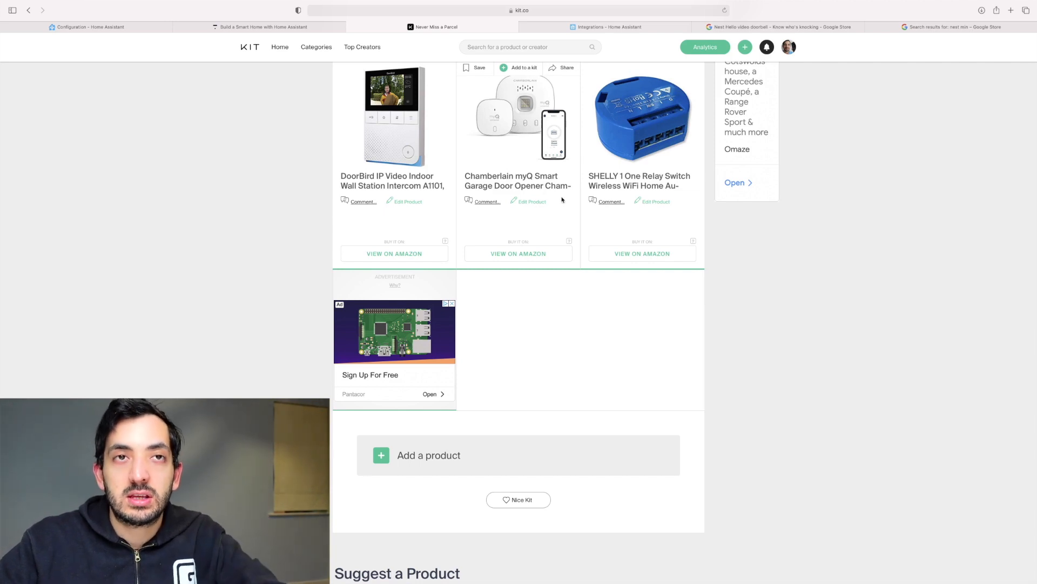
# Review the remaining kit products down to the ANNKE 4MP PoE bullet security camera.
pyautogui.scroll(-3)
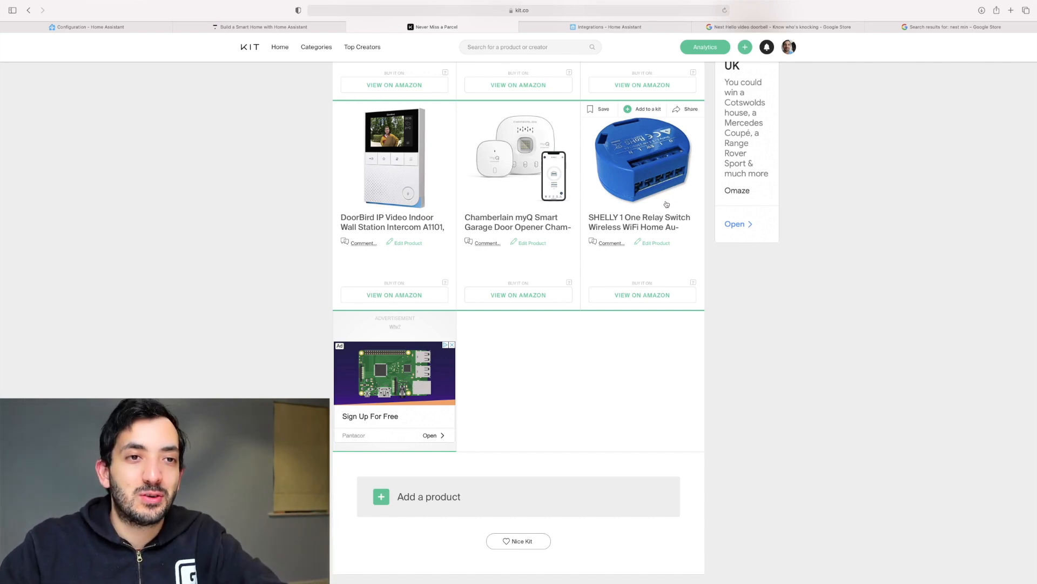
pyautogui.click(951, 26)
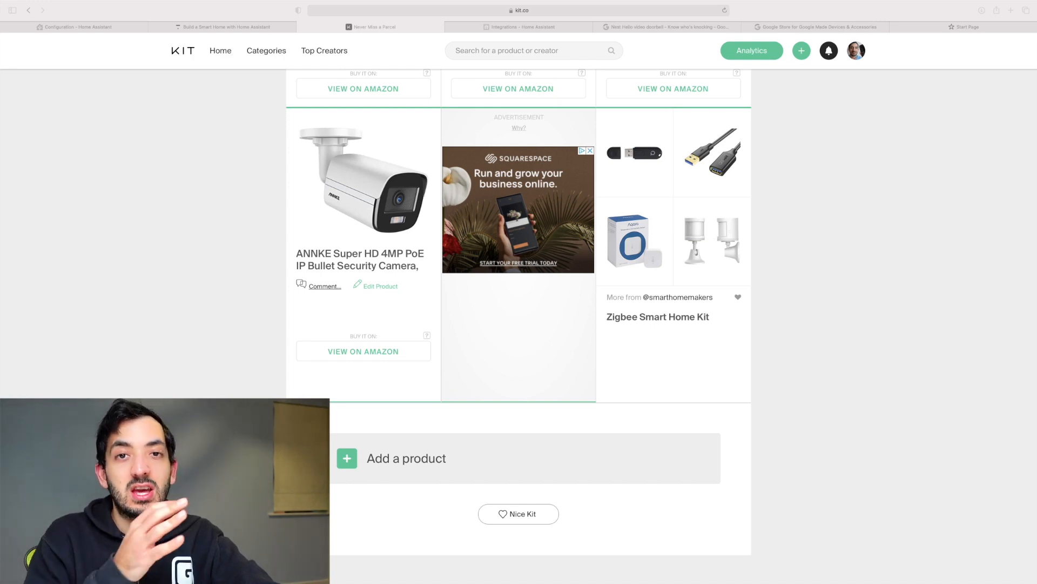
# Return to the Home overview dashboard of binary sensors, lights, person status and sensors.
pyautogui.click(519, 458)
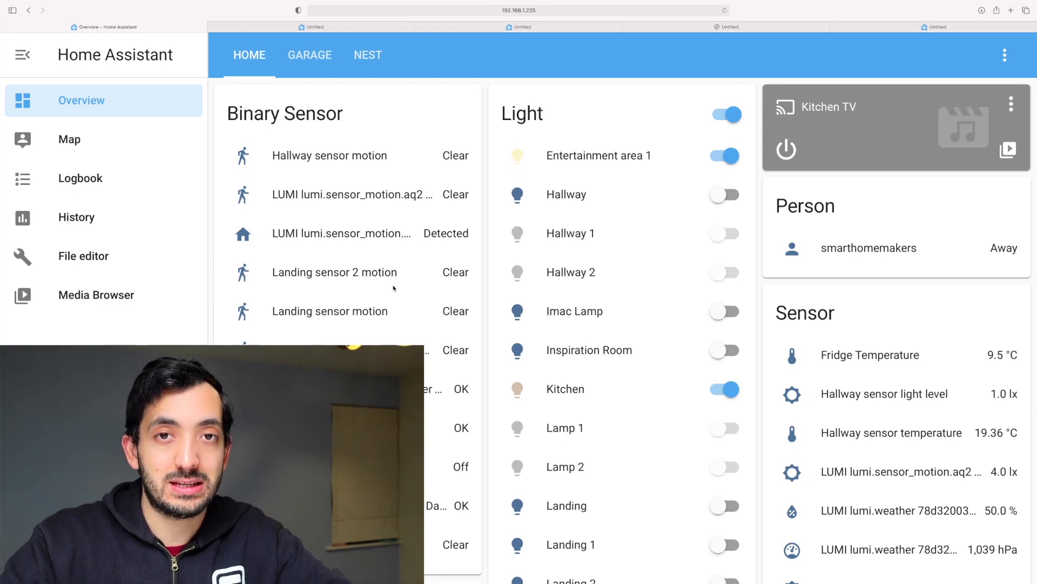
# Open configuration.yaml in File editor and scroll to the iOS push Doorbell category.
pyautogui.click(83, 257)
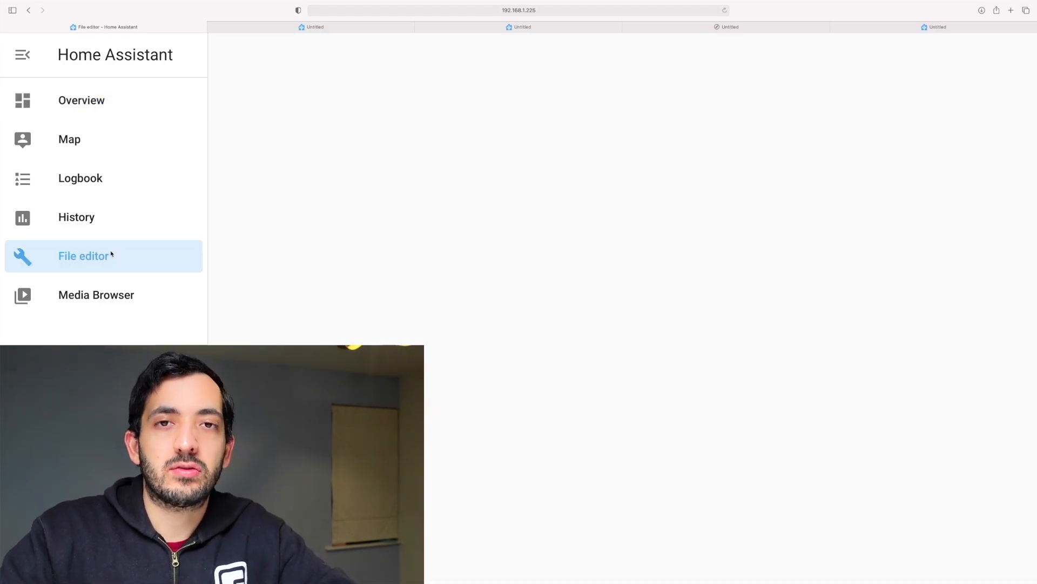
pyautogui.click(84, 256)
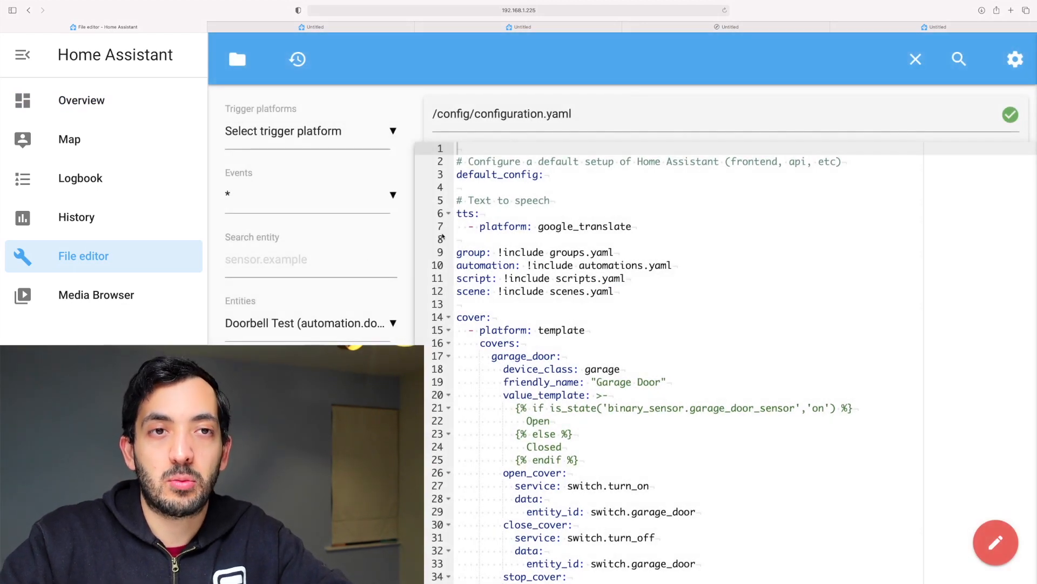
pyautogui.scroll(-3)
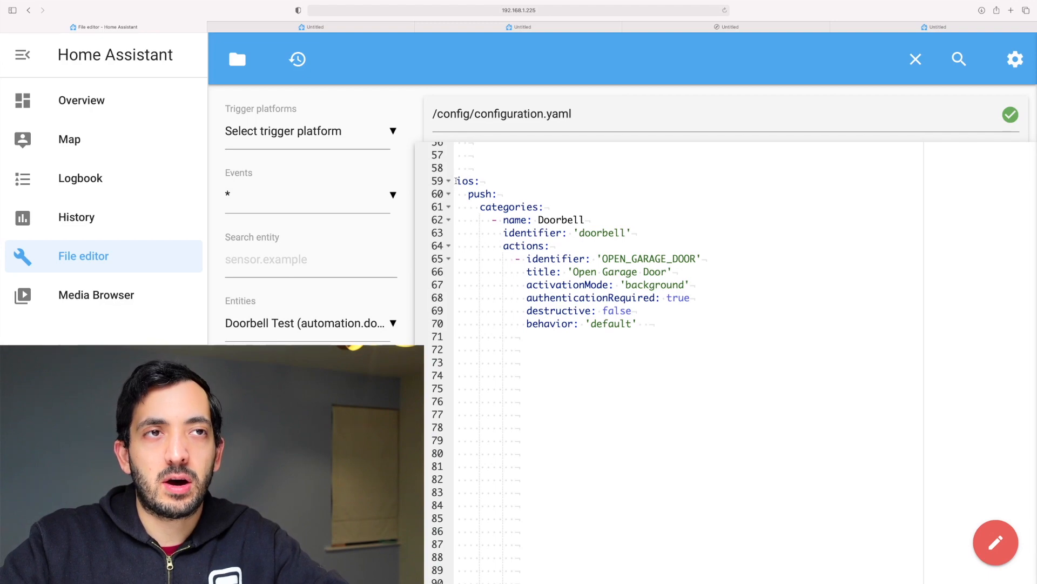
# Save configuration.yaml with the Doorbell notification category and Open Garage Door action.
pyautogui.doubleClick(467, 181)
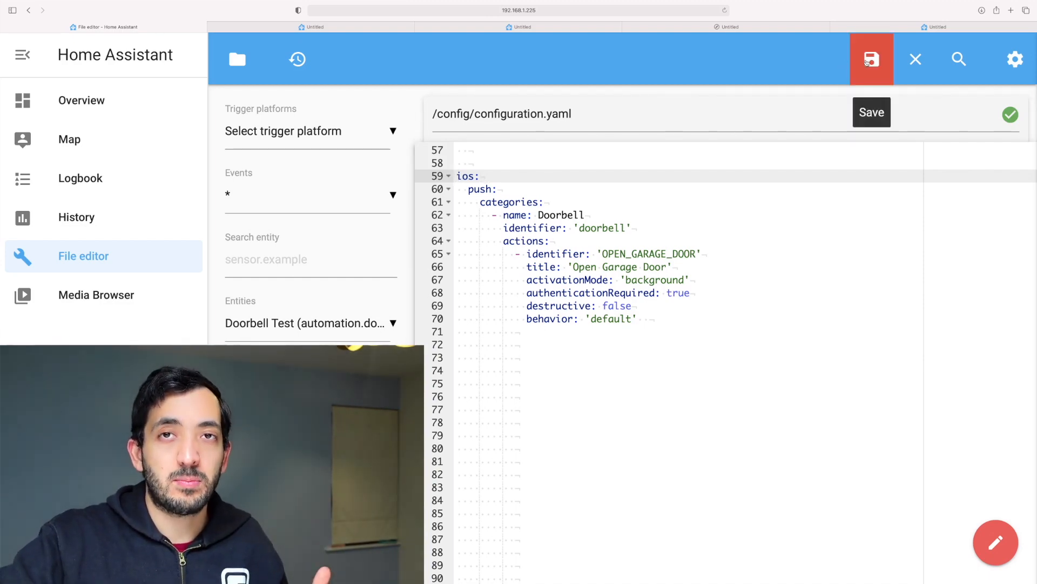
pyautogui.click(871, 58)
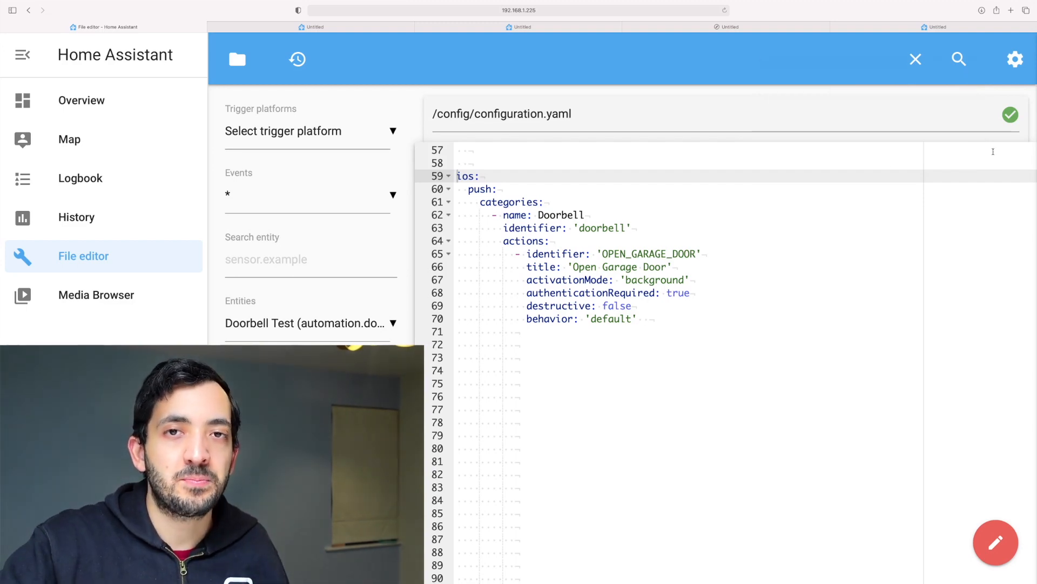
pyautogui.click(1015, 59)
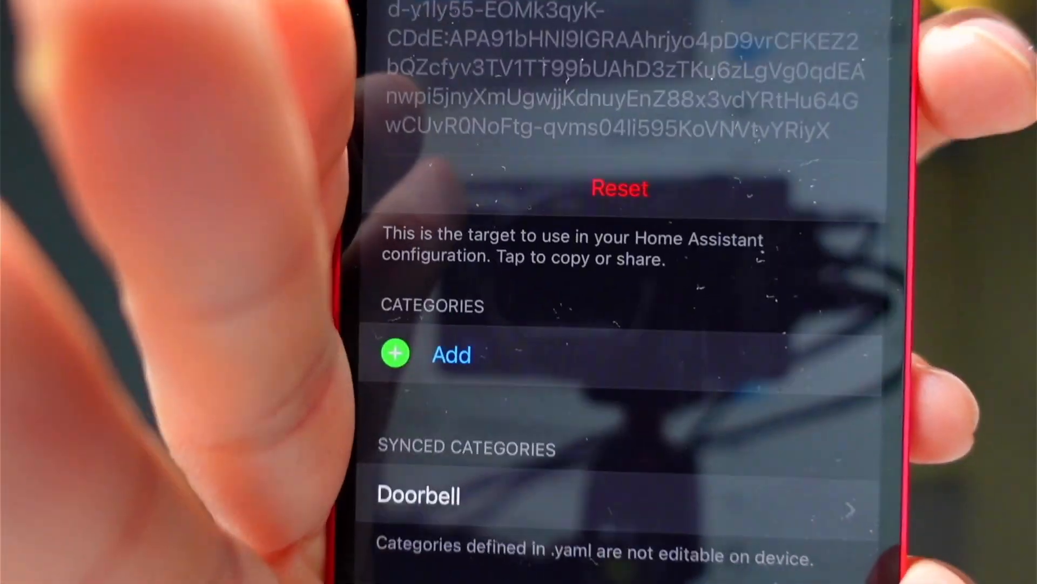
# Scroll the Companion notification settings down to Synced Categories showing Doorbell.
pyautogui.scroll(-3)
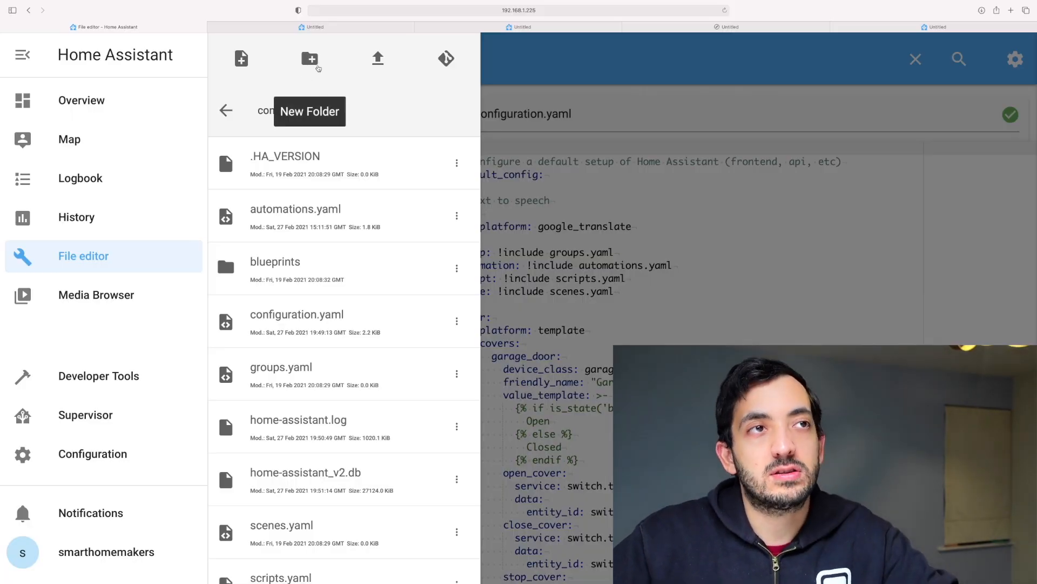
# Start a new folder named 'ww' in config and browse the www files with front_door recordings.
pyautogui.click(309, 59)
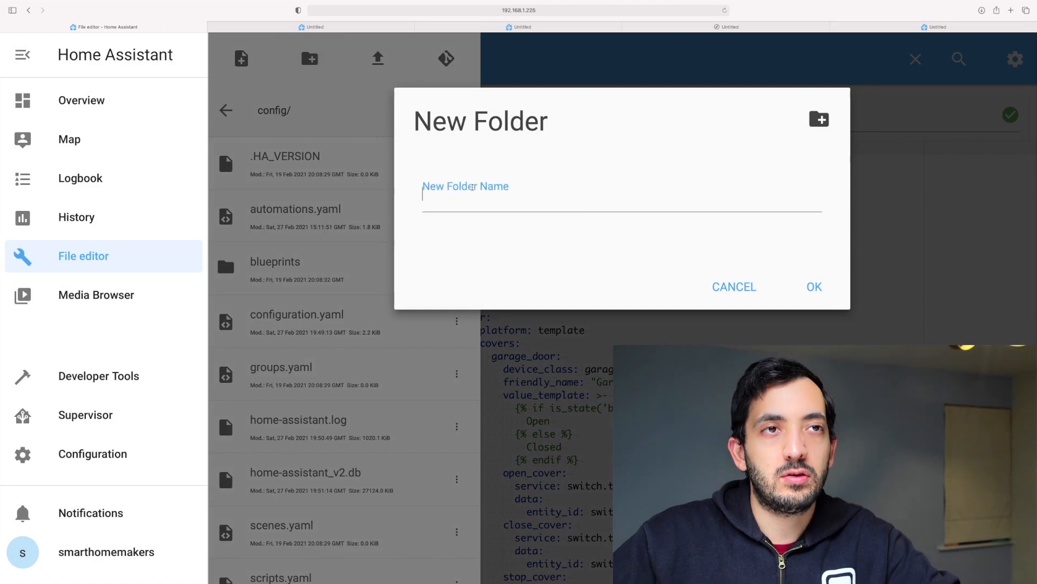
pyautogui.write('ww')
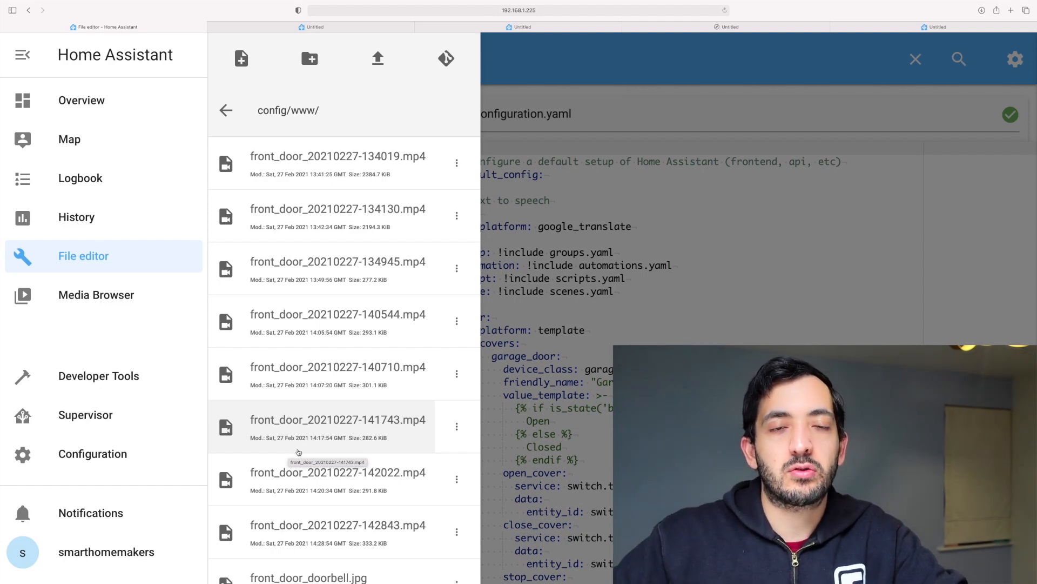
pyautogui.scroll(-3)
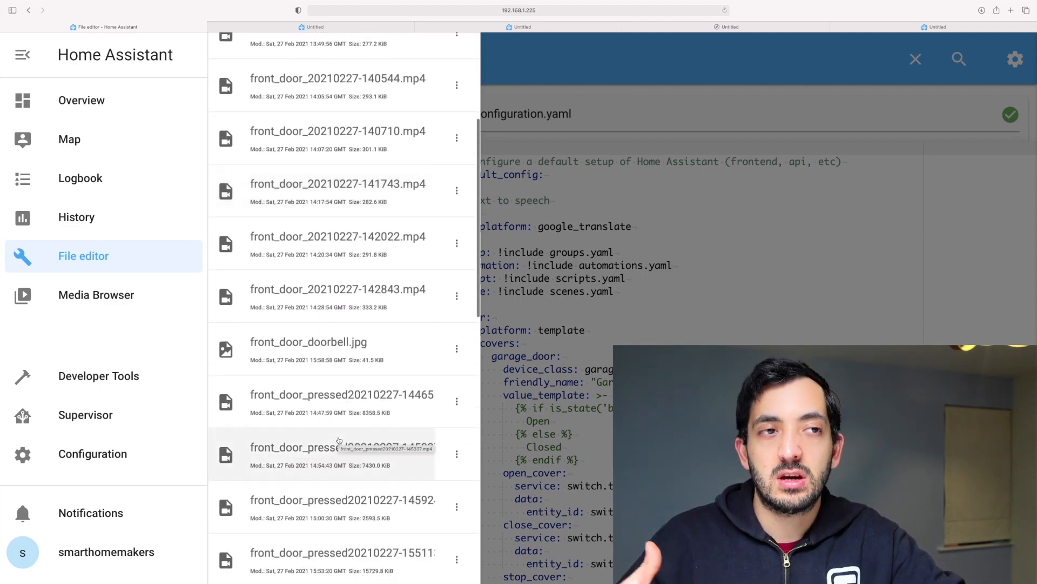
pyautogui.moveTo(342, 349)
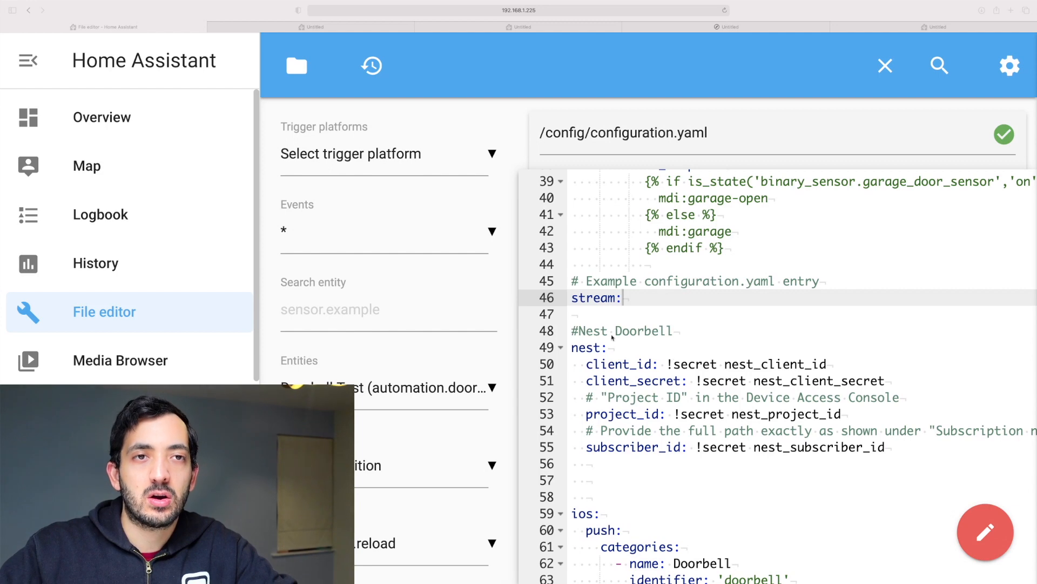
# Open configuration.yaml to review the Nest doorbell and iOS push Doorbell category entries.
pyautogui.doubleClick(597, 298)
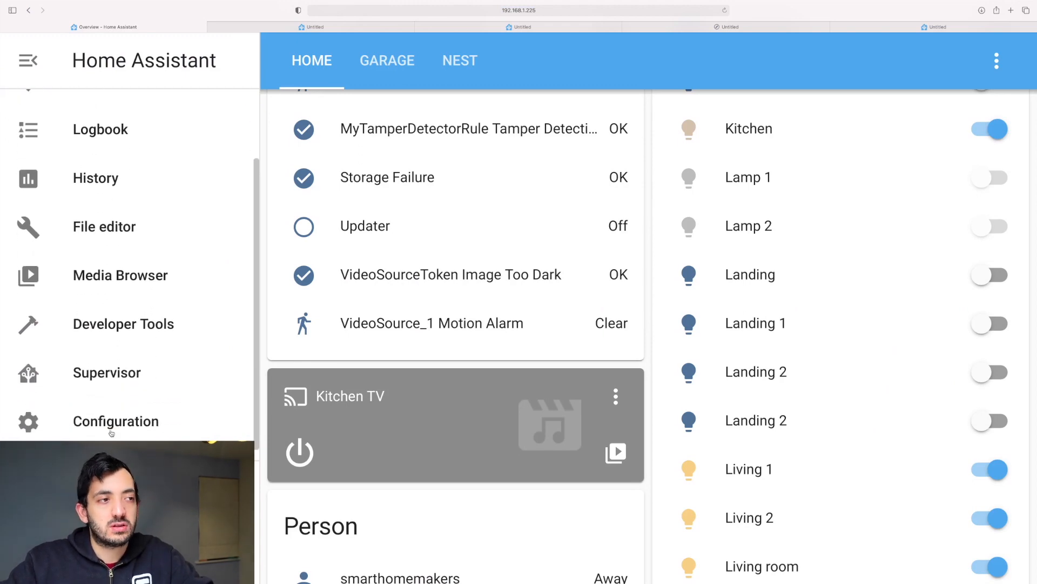
# From Configuration > Automations, edit the Doorbell Test automation.
pyautogui.click(115, 420)
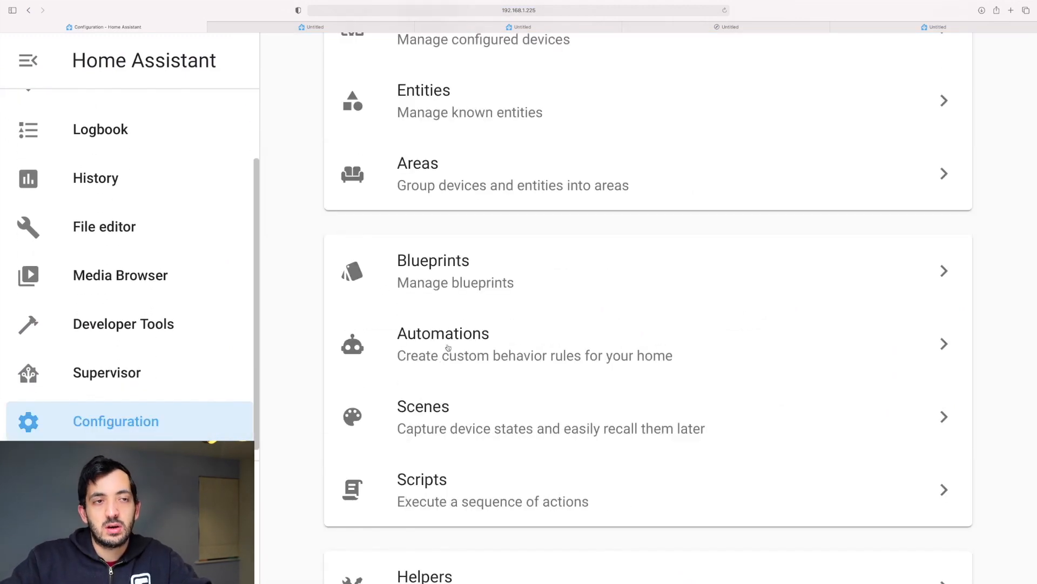
pyautogui.click(443, 333)
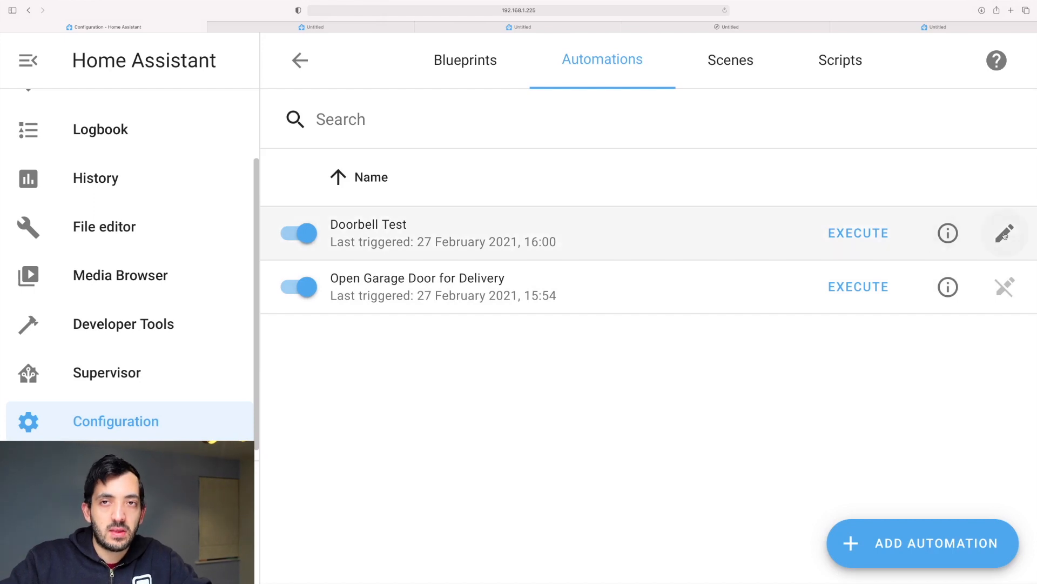
pyautogui.moveTo(1004, 233)
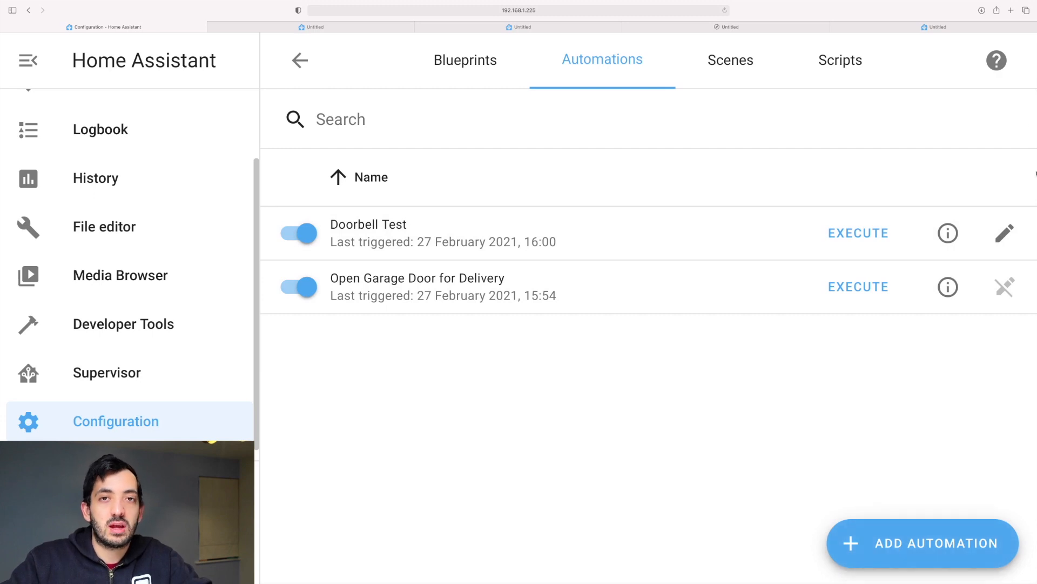
pyautogui.click(1004, 233)
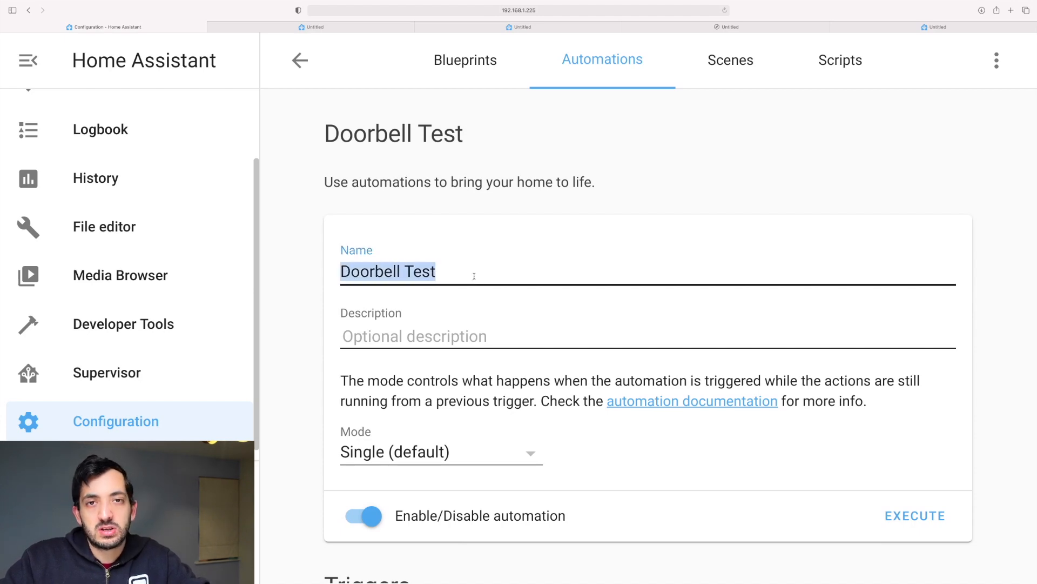
pyautogui.scroll(-3)
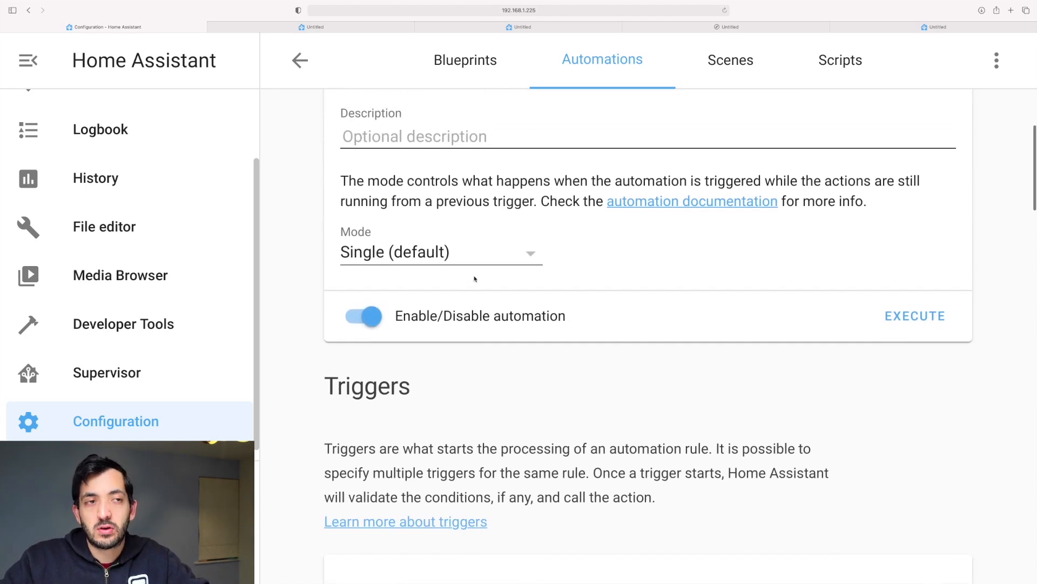
pyautogui.scroll(-3)
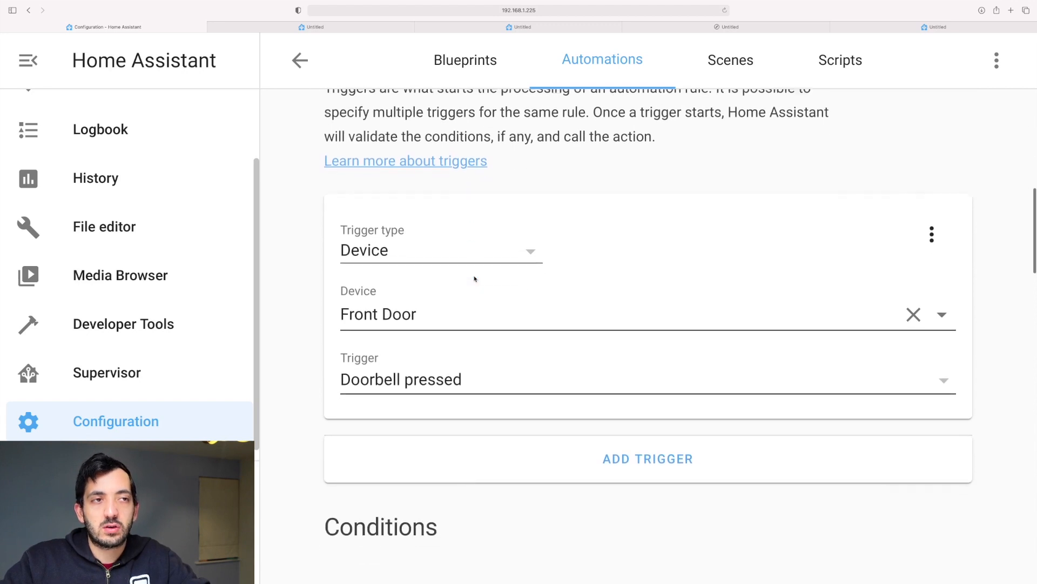
pyautogui.scroll(-3)
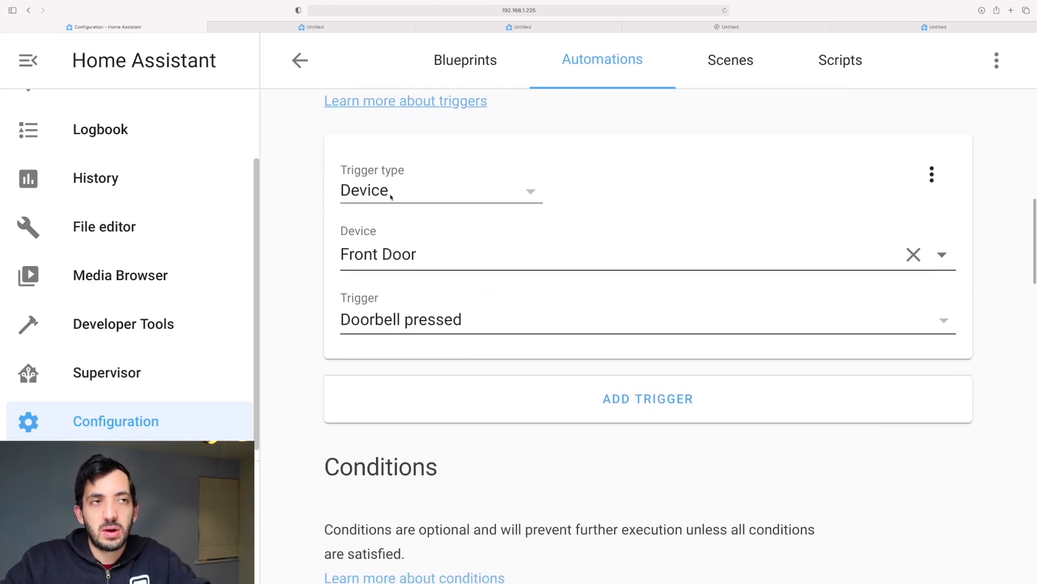
pyautogui.moveTo(442, 200)
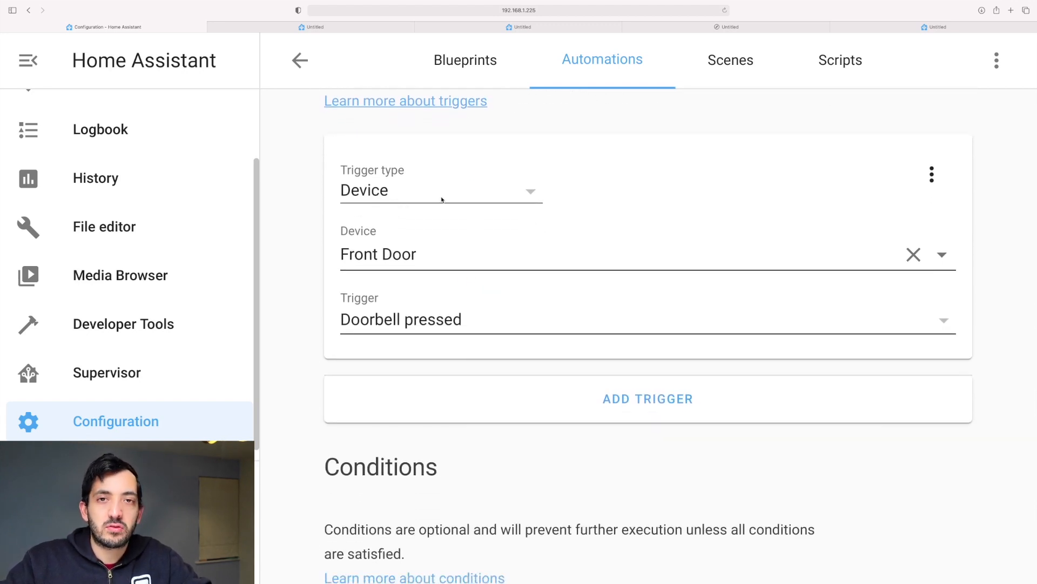
pyautogui.scroll(-3)
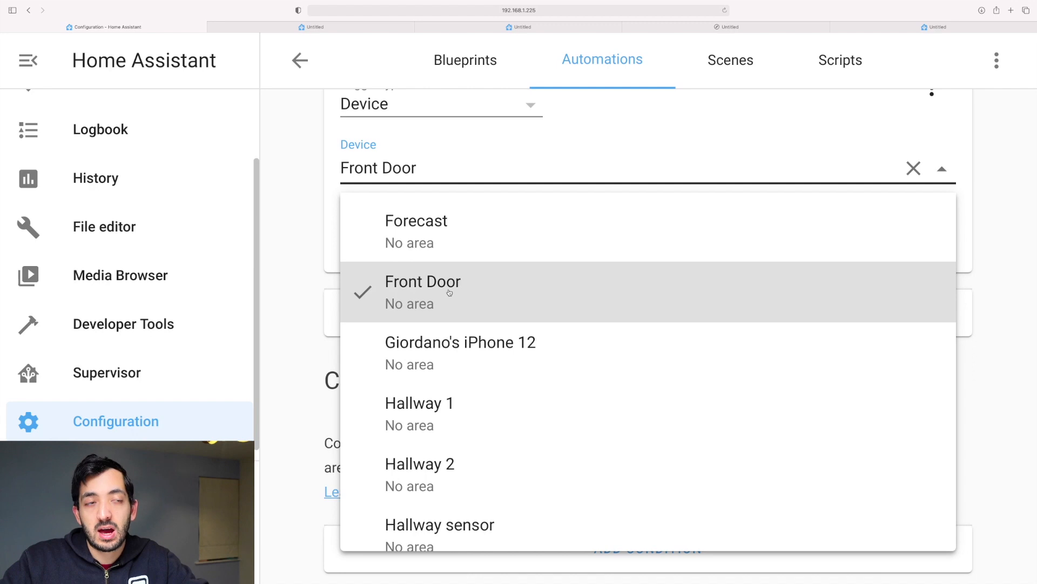
pyautogui.click(422, 281)
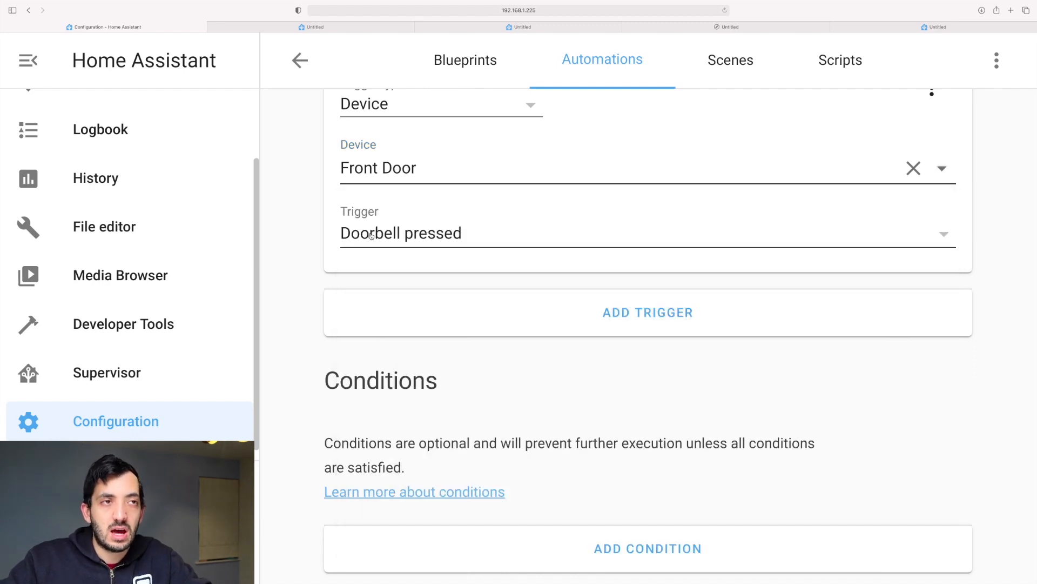
pyautogui.click(402, 233)
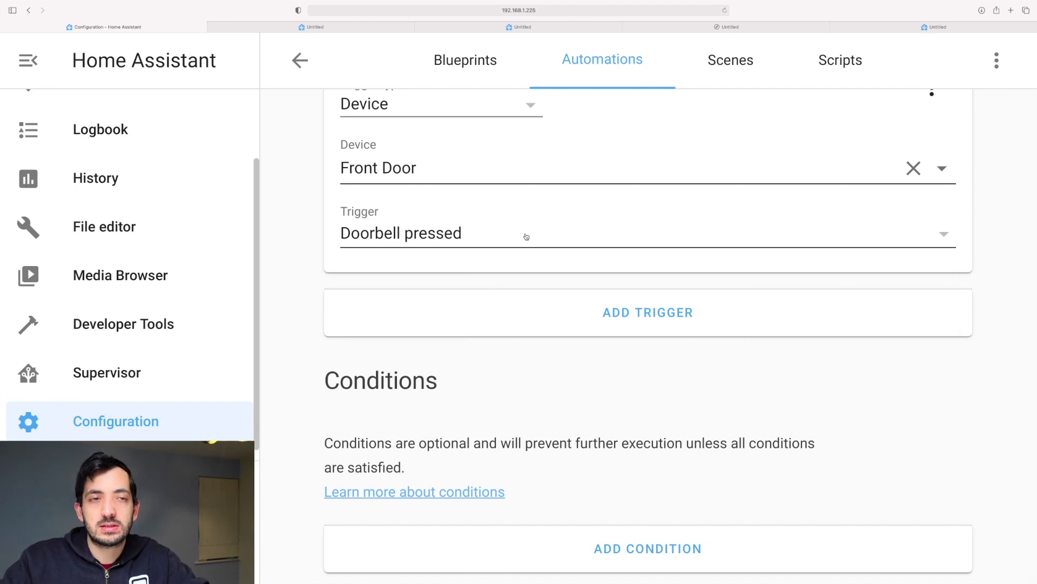
pyautogui.scroll(-3)
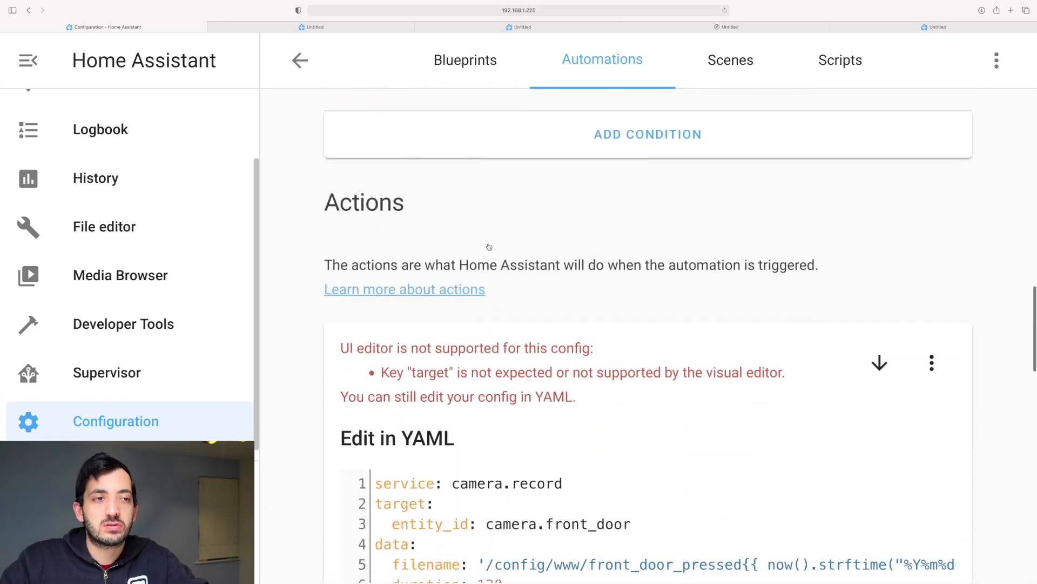
pyautogui.scroll(-3)
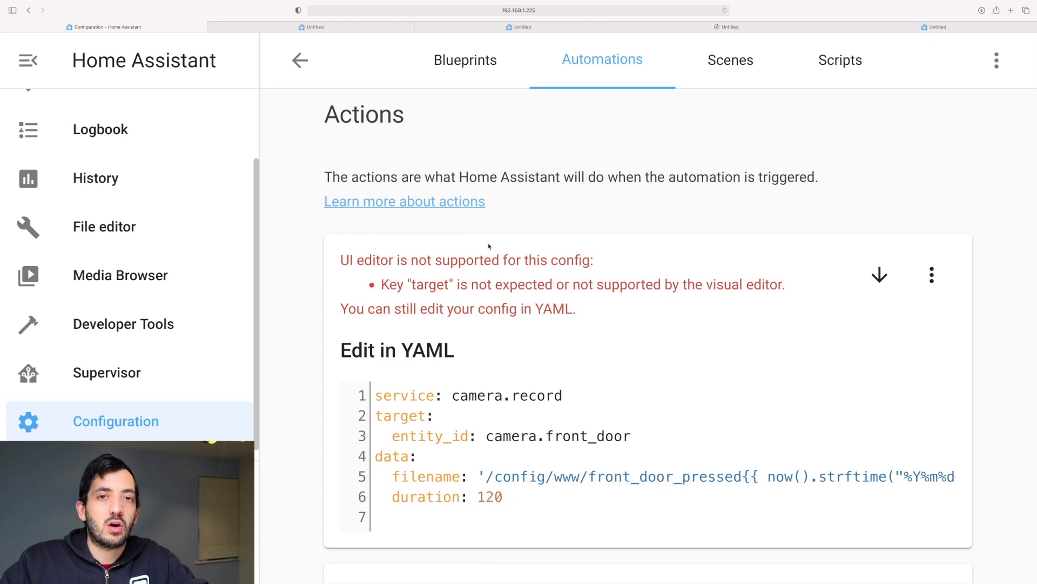
pyautogui.scroll(-3)
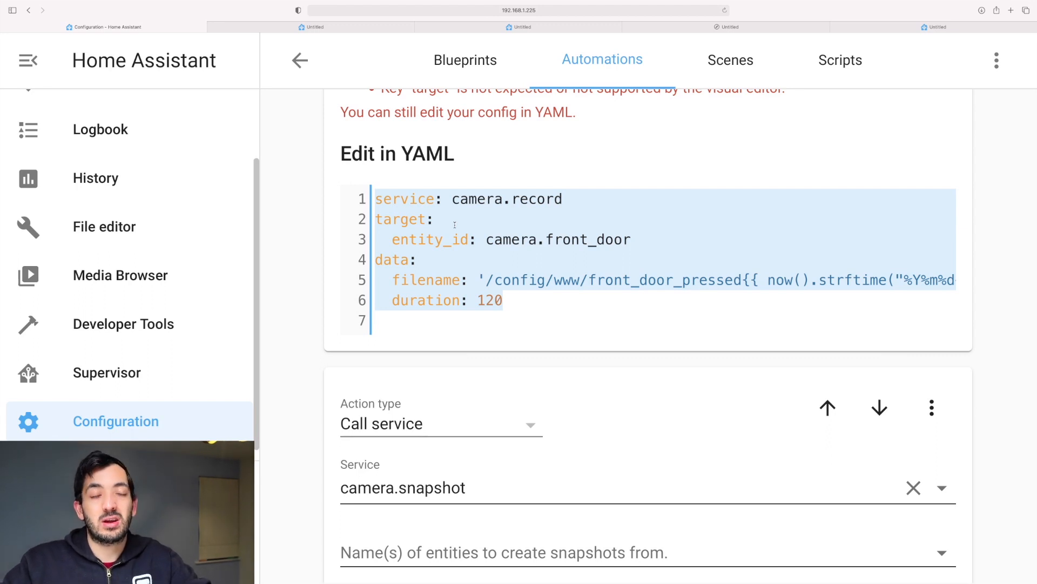
pyautogui.doubleClick(506, 199)
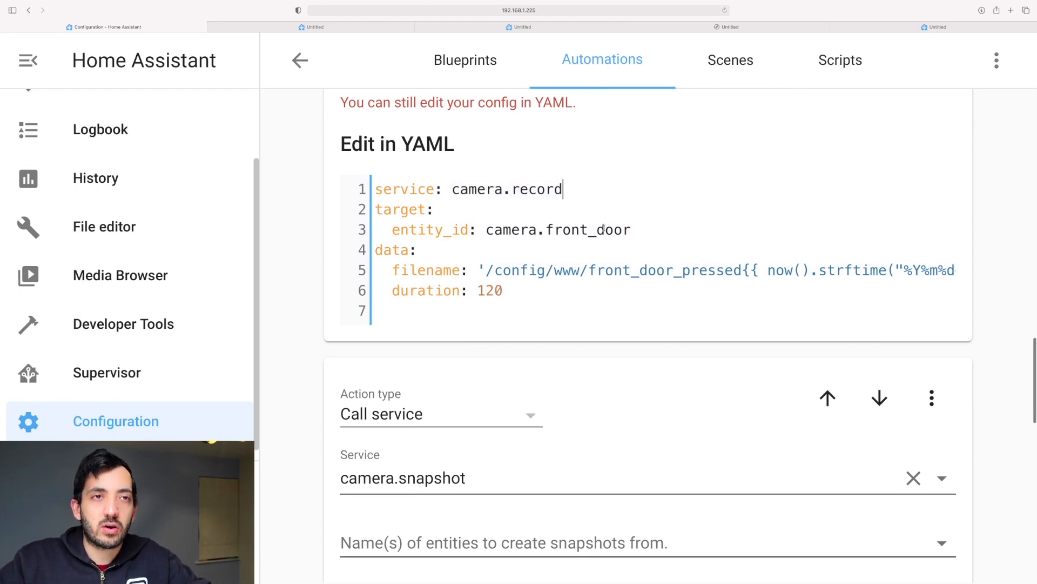
pyautogui.doubleClick(557, 229)
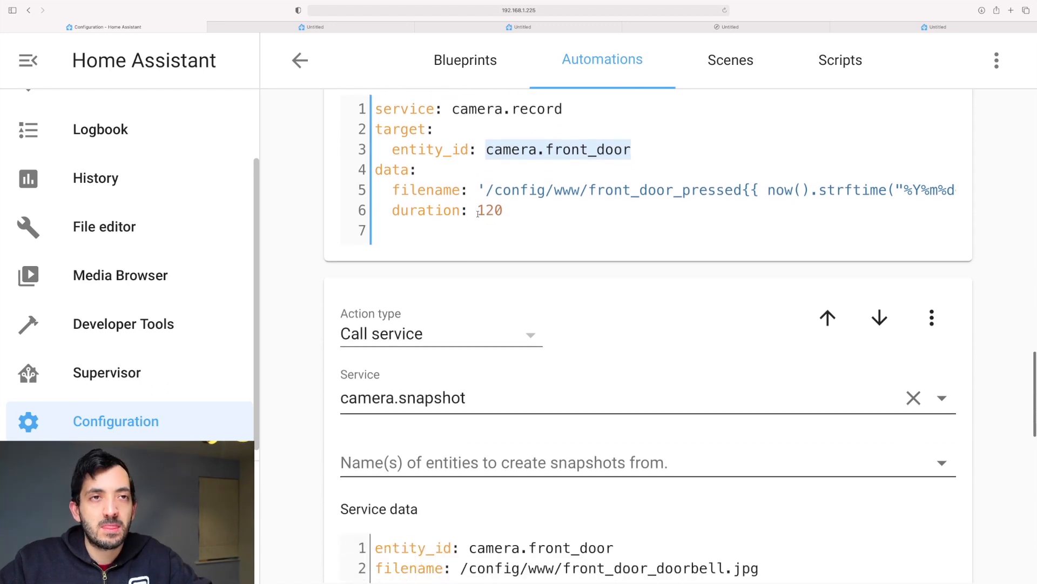
pyautogui.doubleClick(521, 190)
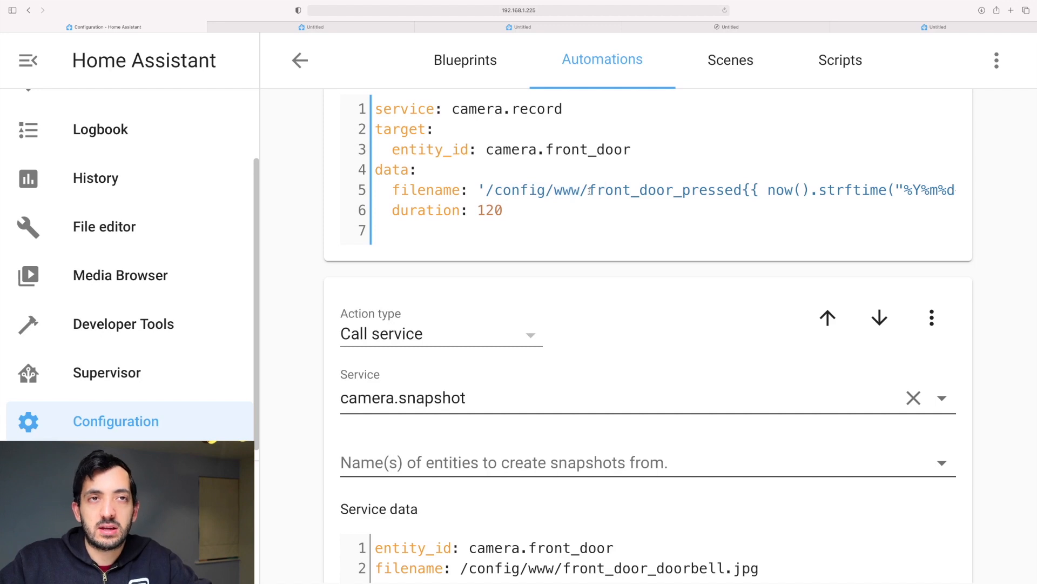
pyautogui.doubleClick(666, 190)
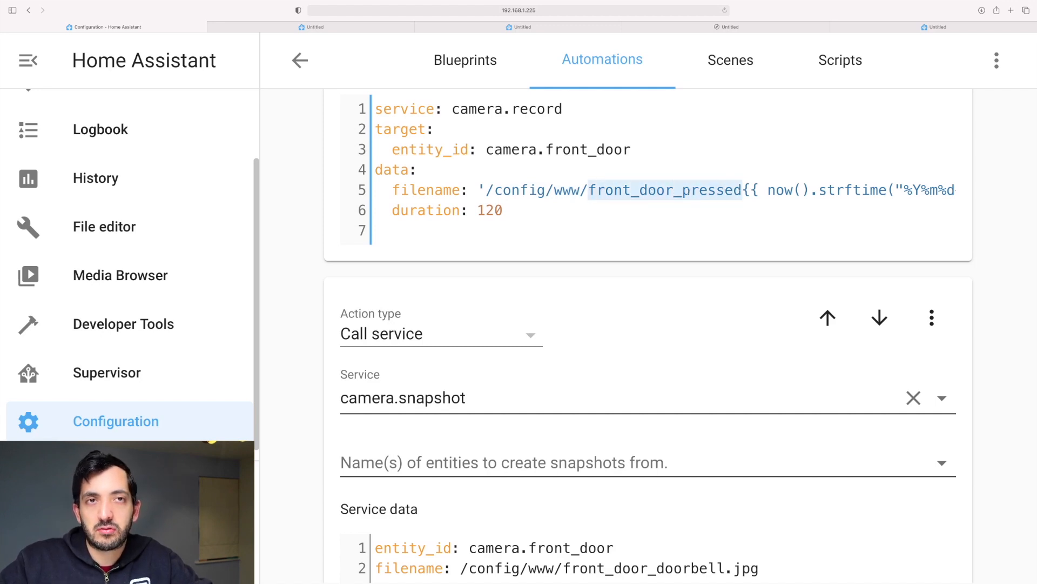
pyautogui.click(694, 190)
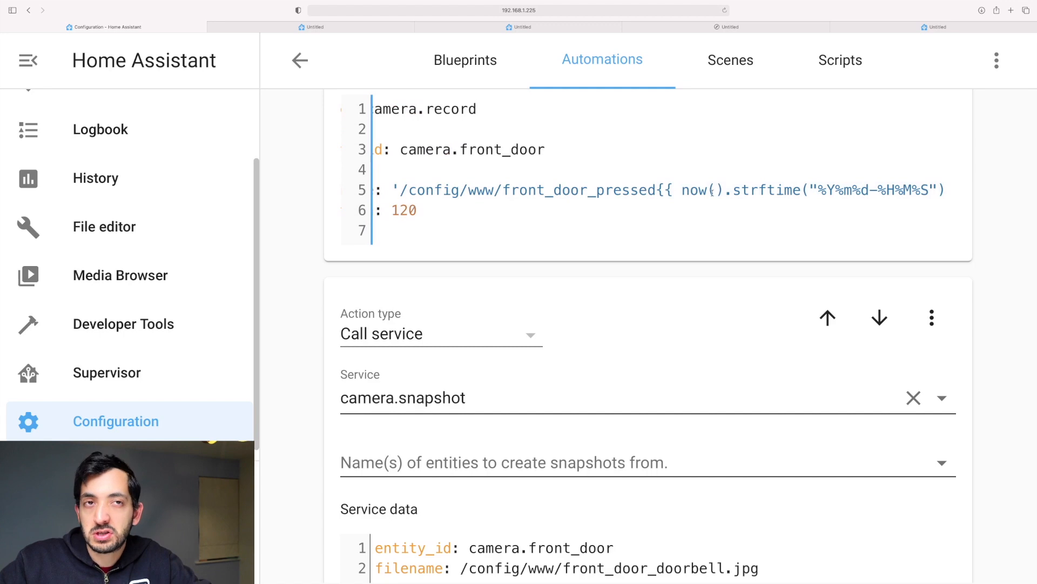
pyautogui.doubleClick(503, 190)
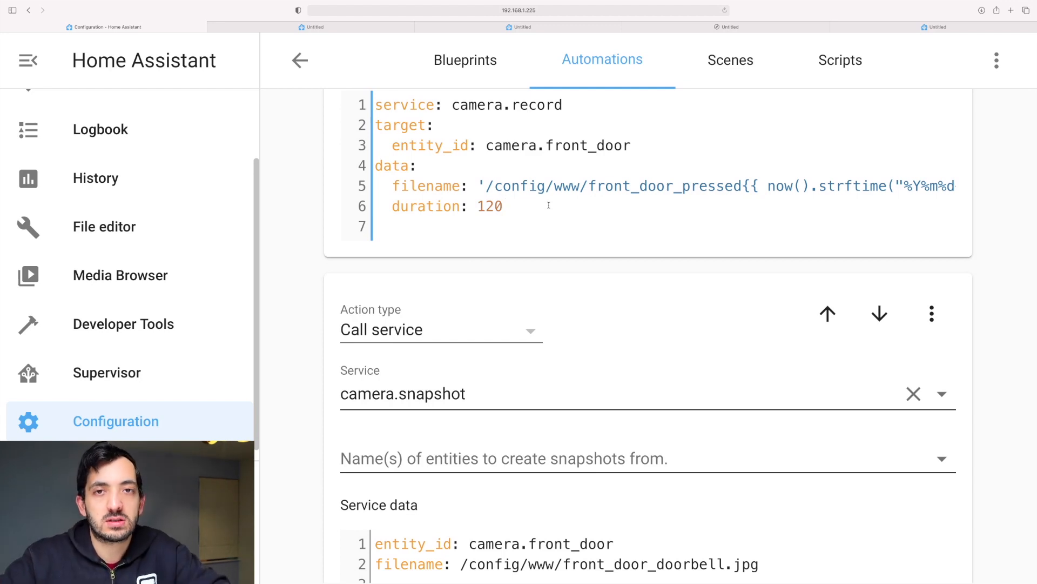
pyautogui.scroll(-3)
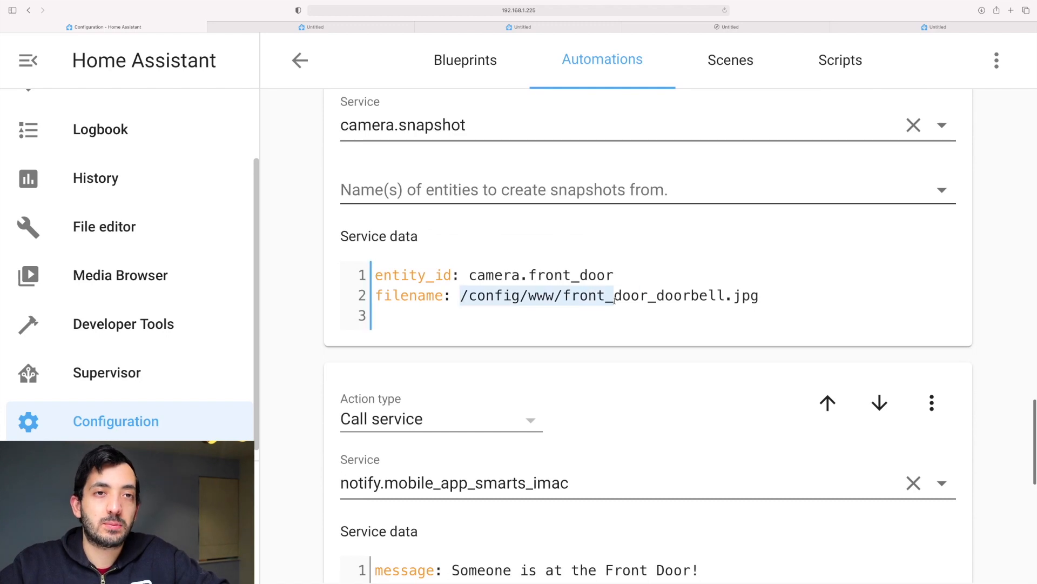
pyautogui.scroll(-3)
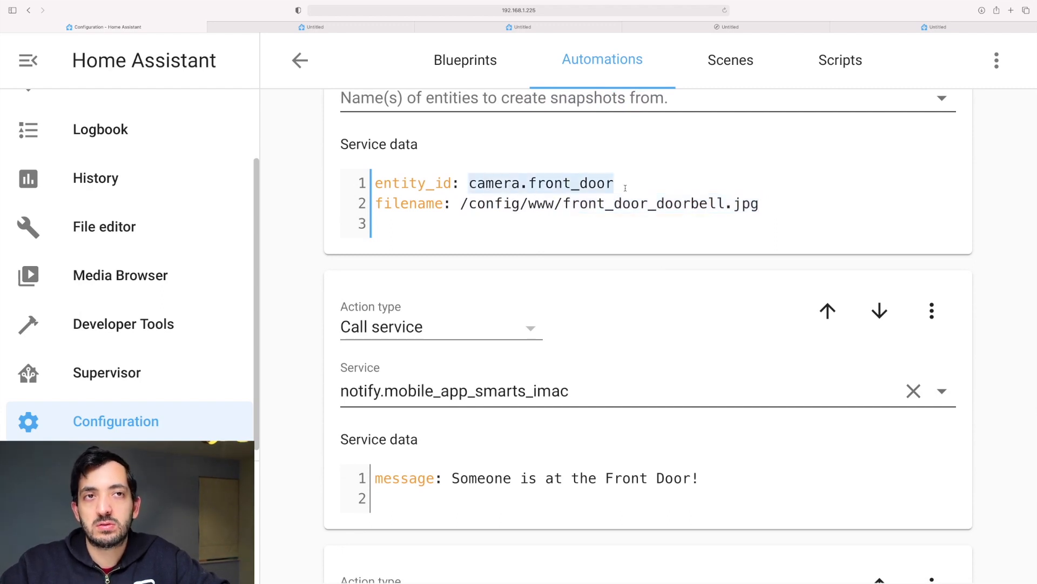
pyautogui.scroll(-3)
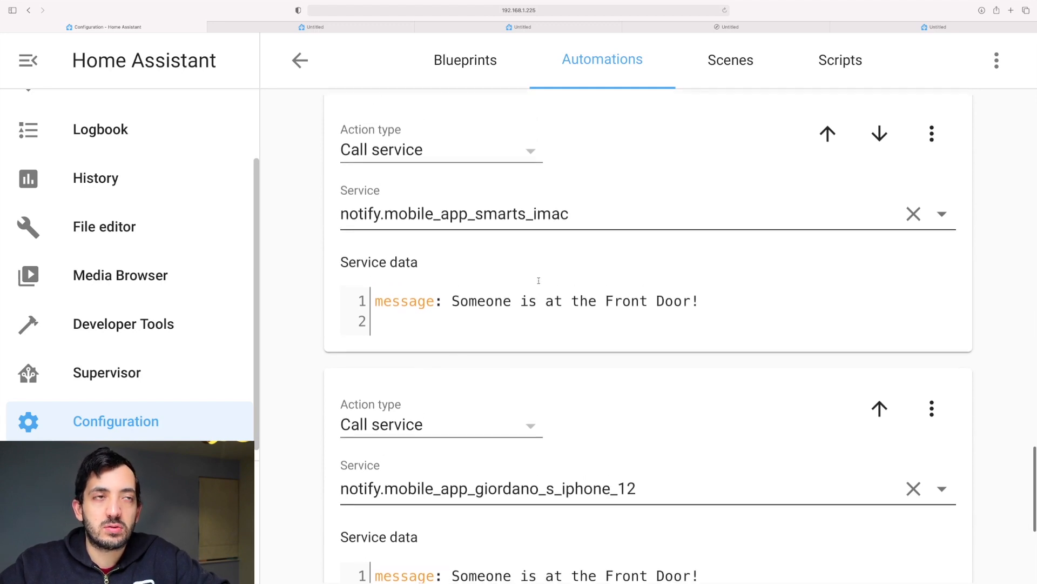
pyautogui.scroll(-3)
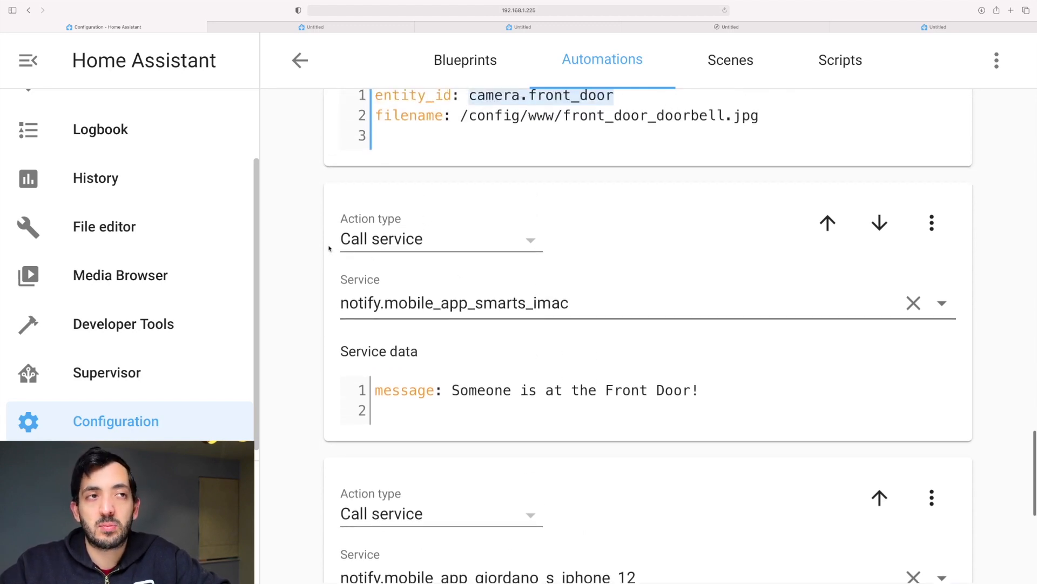
pyautogui.moveTo(490, 334)
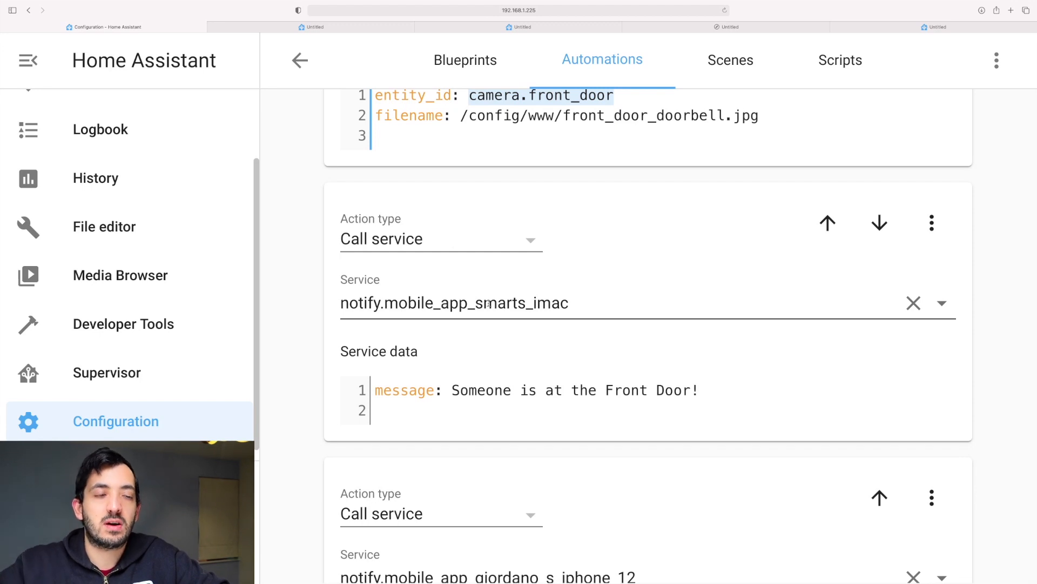
pyautogui.scroll(-3)
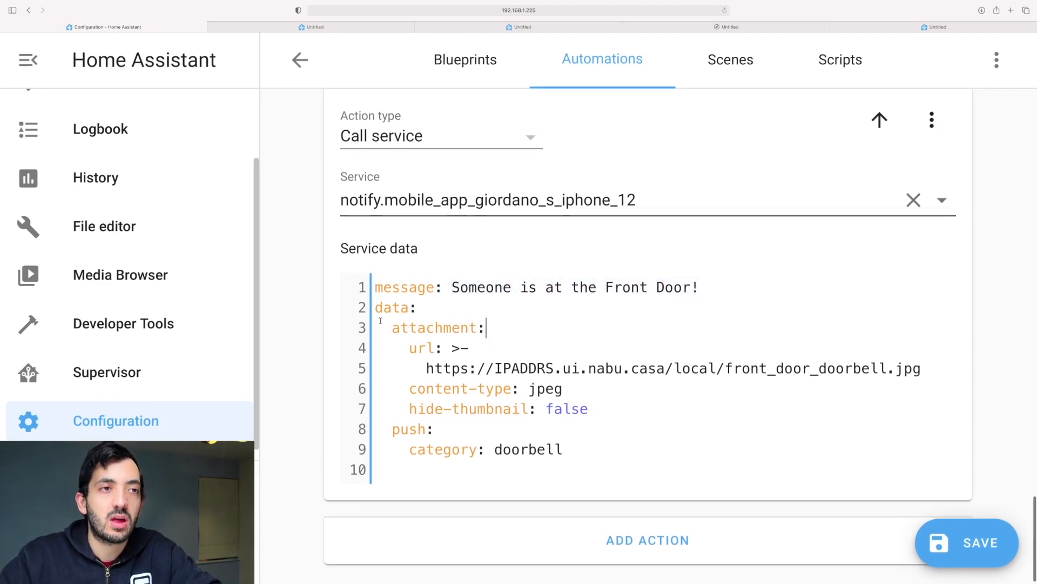
pyautogui.moveTo(392, 307); pyautogui.dragTo(582, 451)
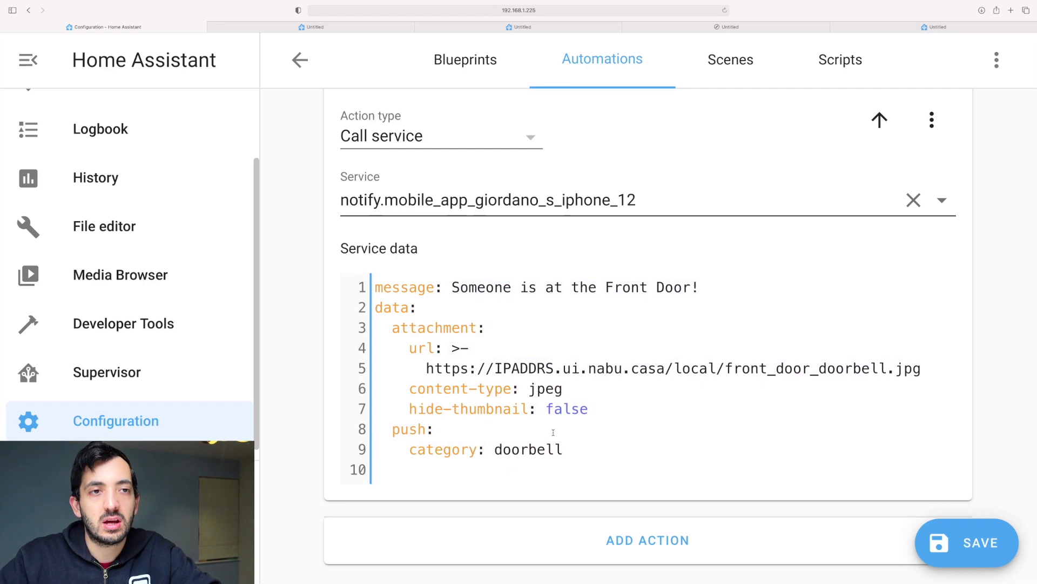
pyautogui.doubleClick(523, 368)
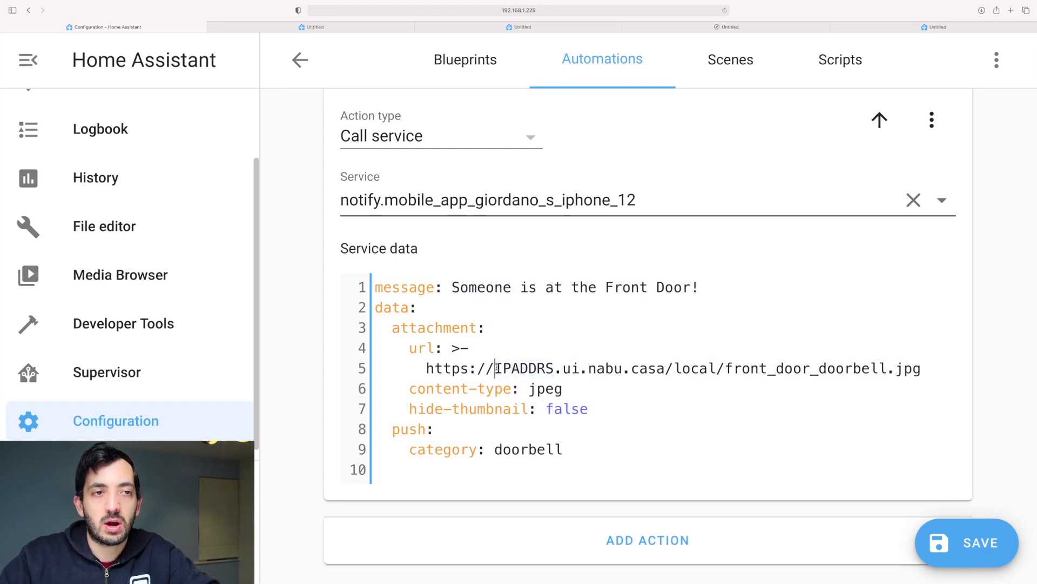
pyautogui.doubleClick(523, 368)
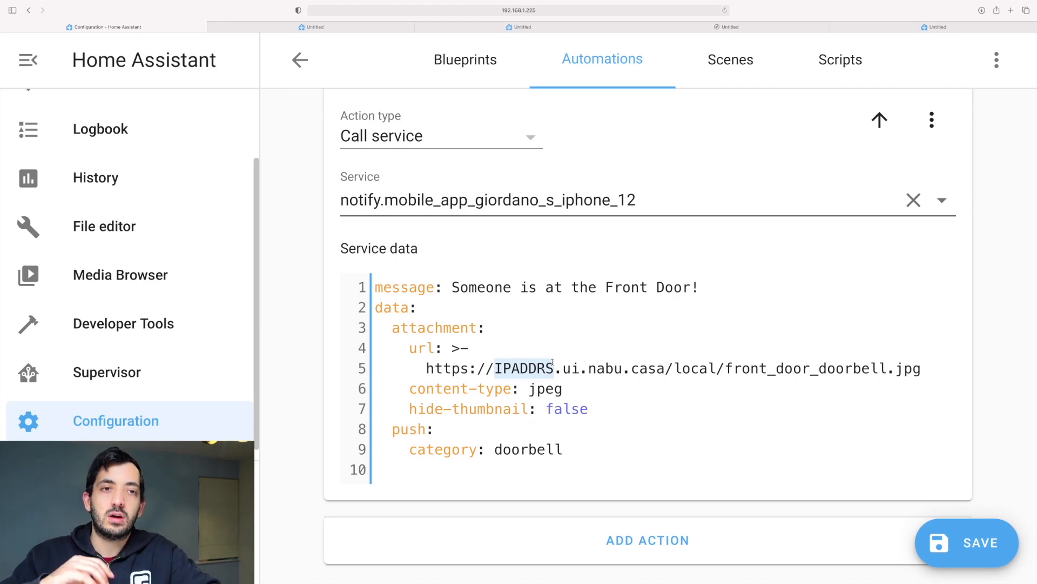
pyautogui.click(605, 368)
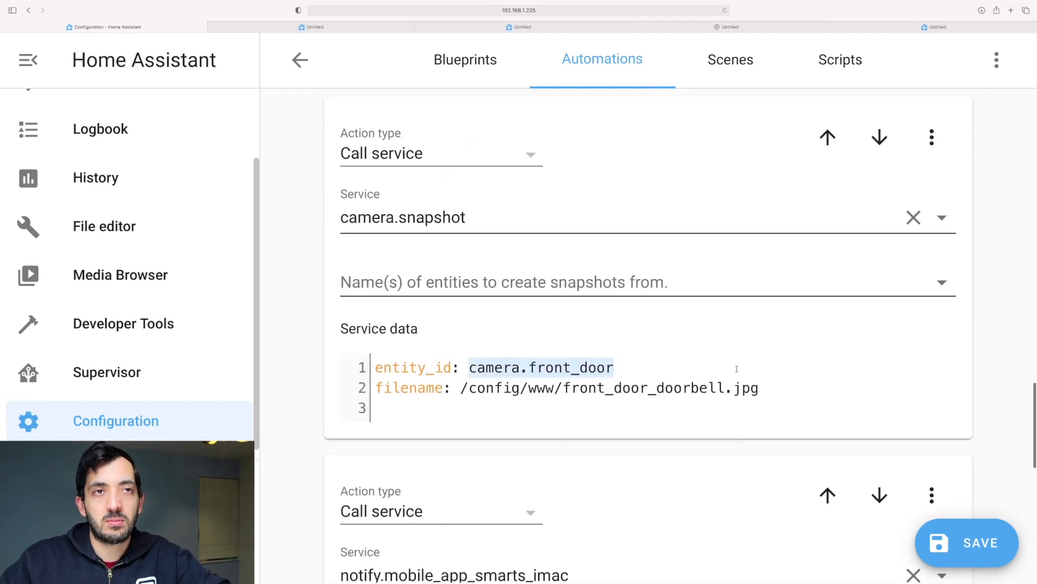
pyautogui.scroll(-3)
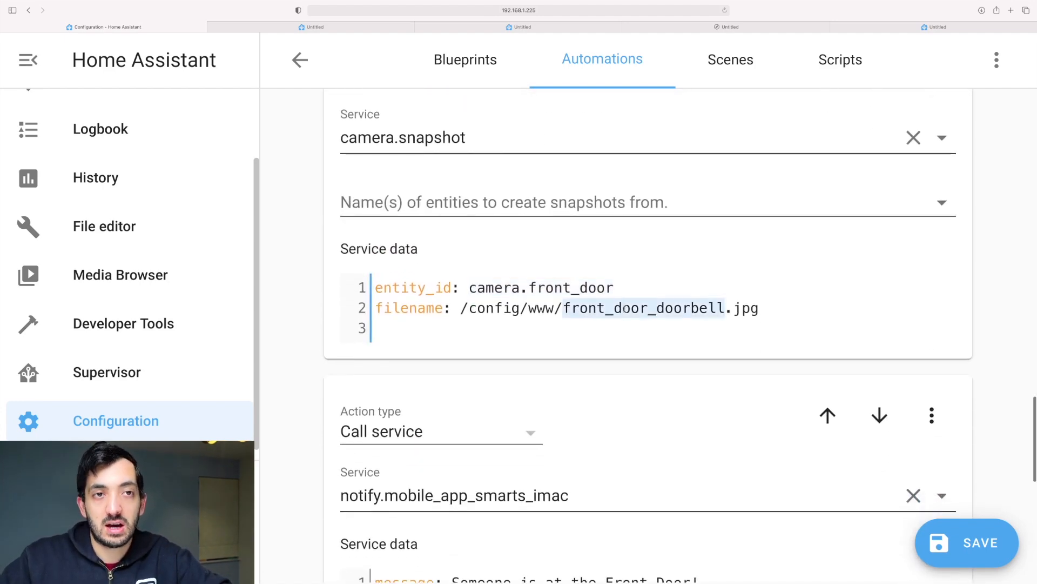
pyautogui.scroll(-3)
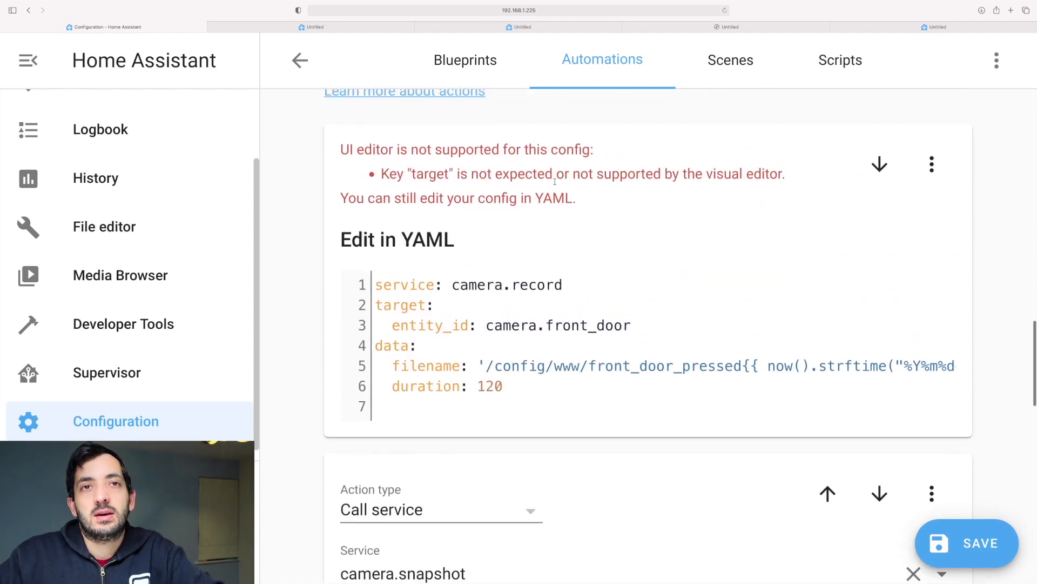
pyautogui.scroll(3)
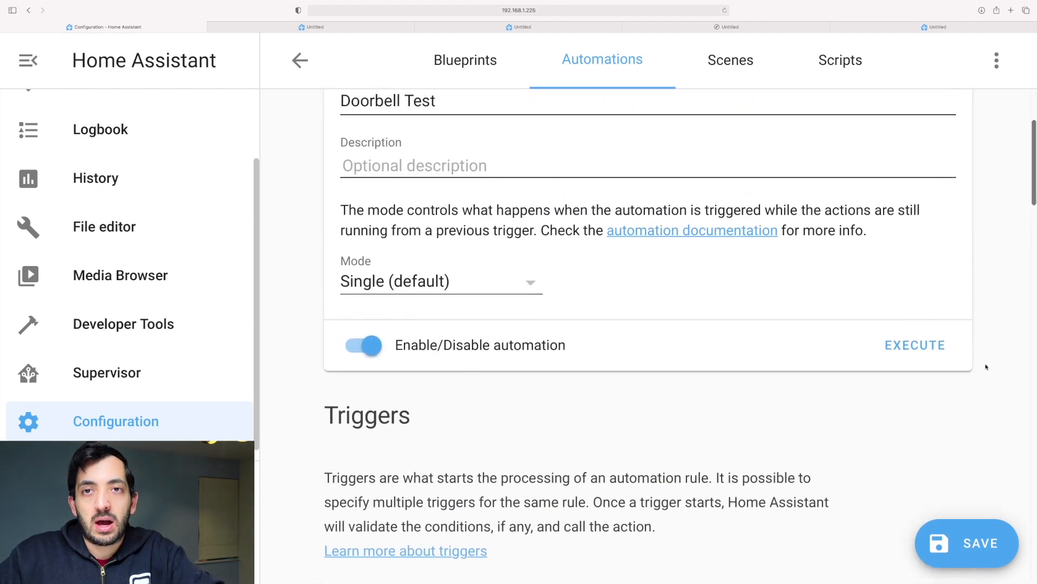
pyautogui.click(953, 27)
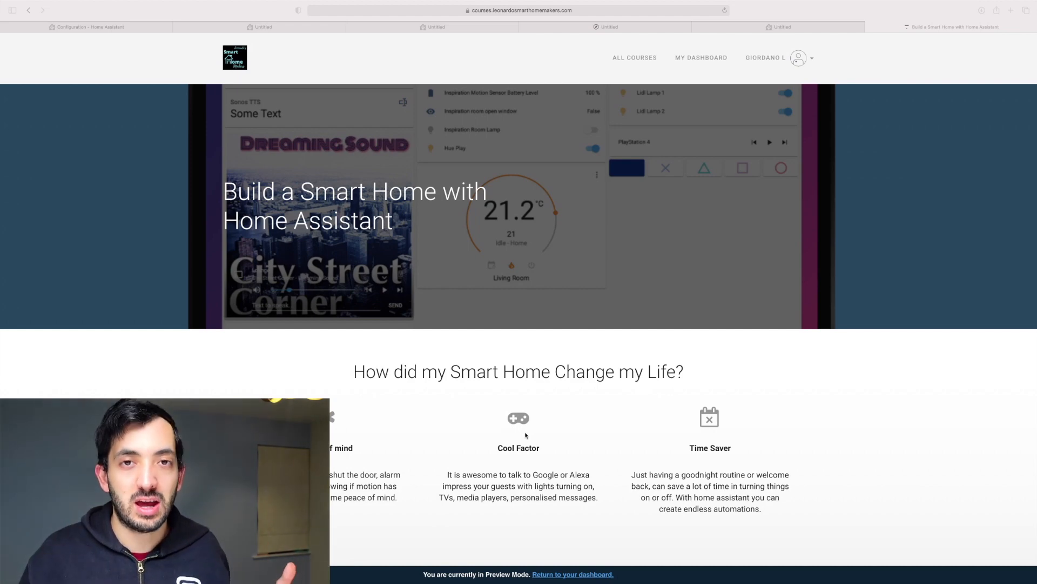
# Scroll the course landing page down past the devices section to the Course curriculum list.
pyautogui.scroll(-3)
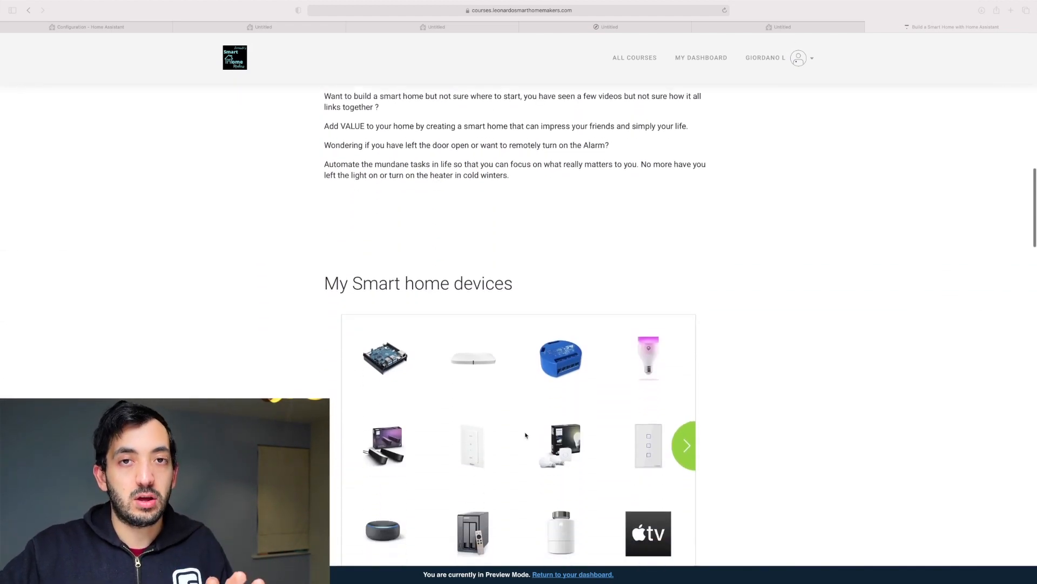
pyautogui.scroll(-3)
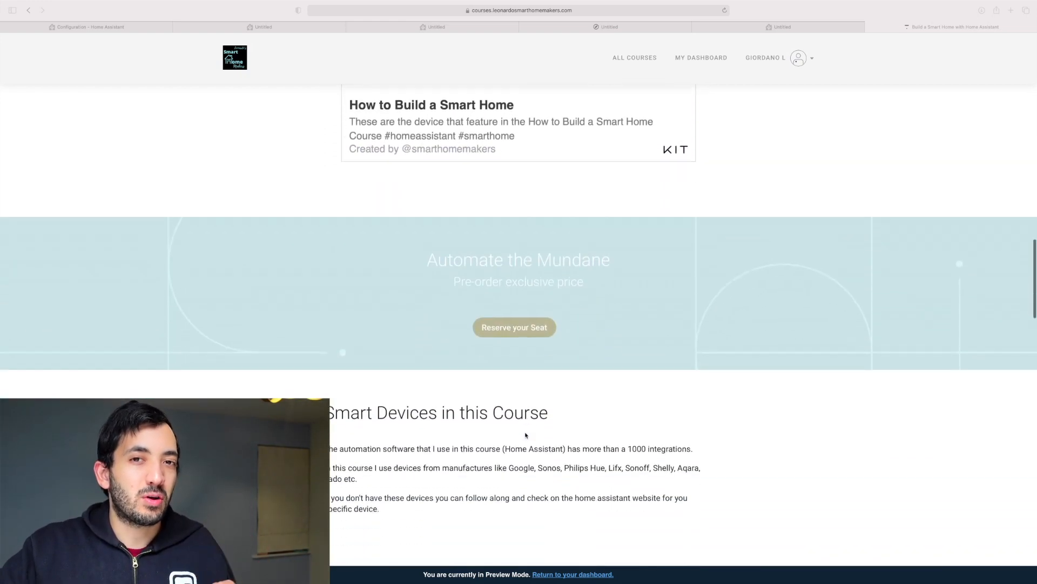
pyautogui.scroll(-3)
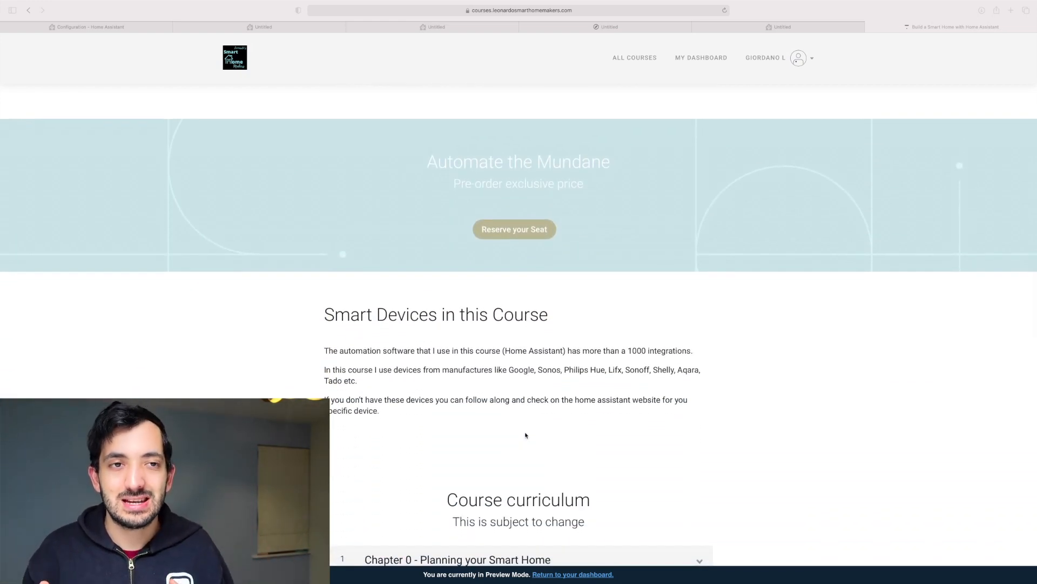
pyautogui.scroll(-3)
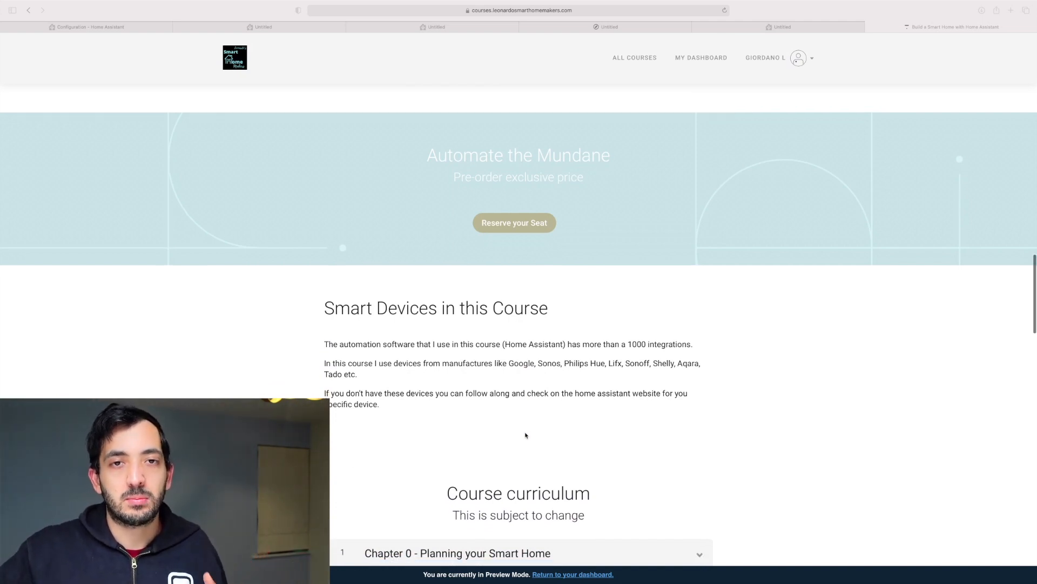
pyautogui.scroll(-3)
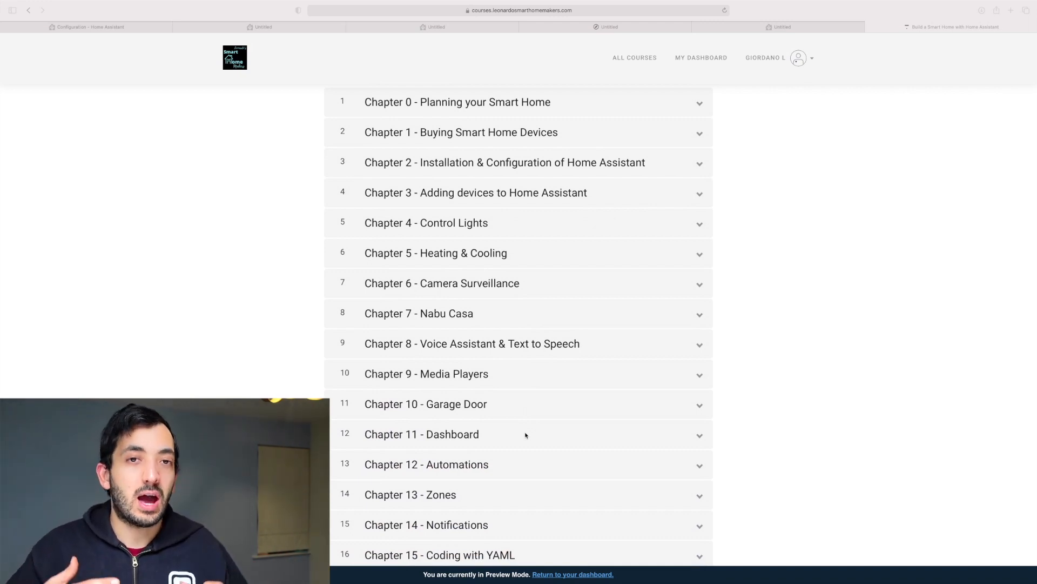
pyautogui.scroll(-3)
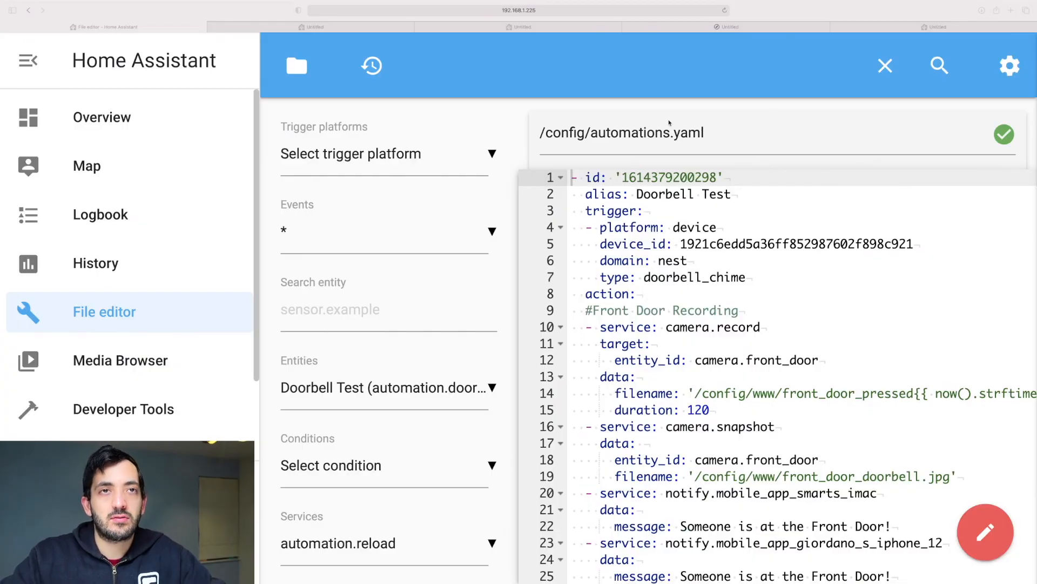
# Show /config/automations.yaml with the Doorbell Test trigger, recording, snapshot and notify actions.
pyautogui.click(296, 66)
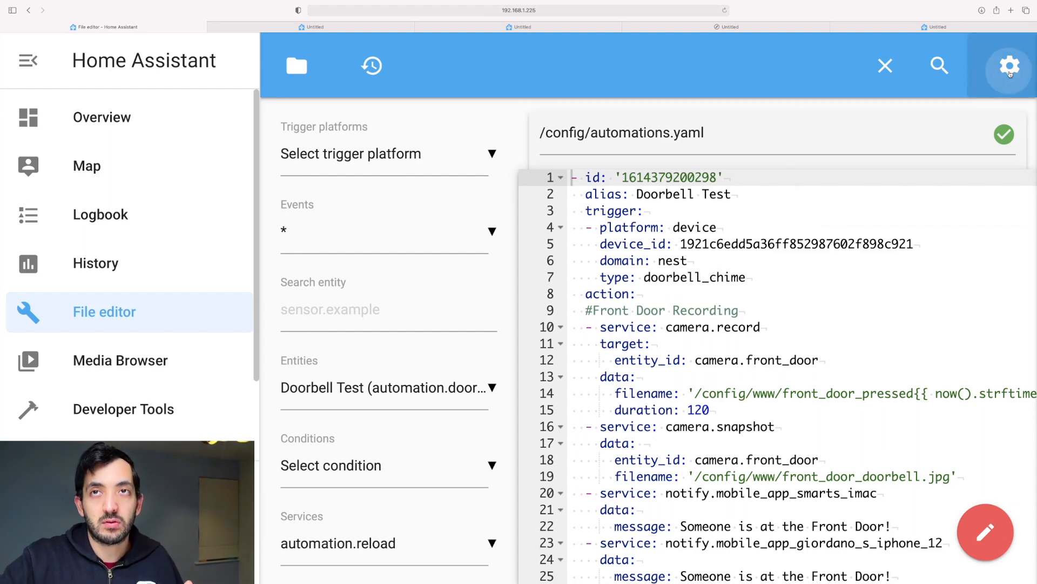
# Reload automations from the File editor's gear menu and confirm with YES.
pyautogui.click(1009, 66)
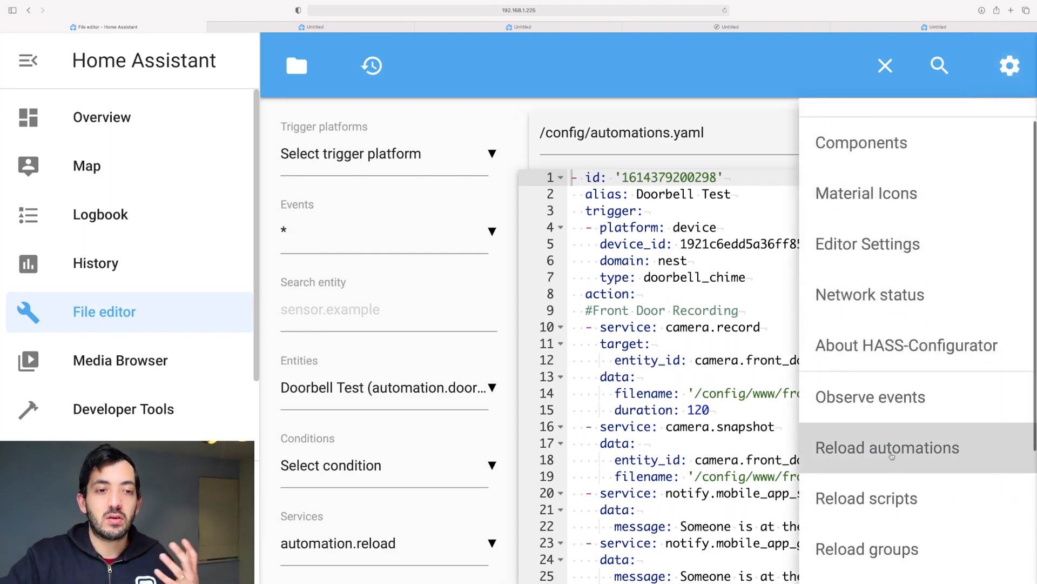
pyautogui.click(887, 448)
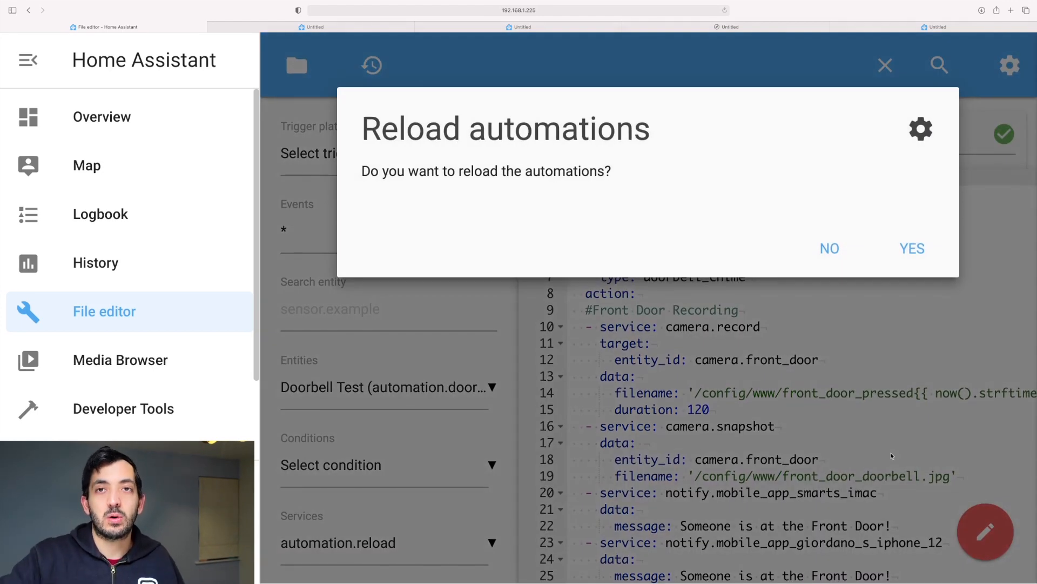
pyautogui.click(911, 248)
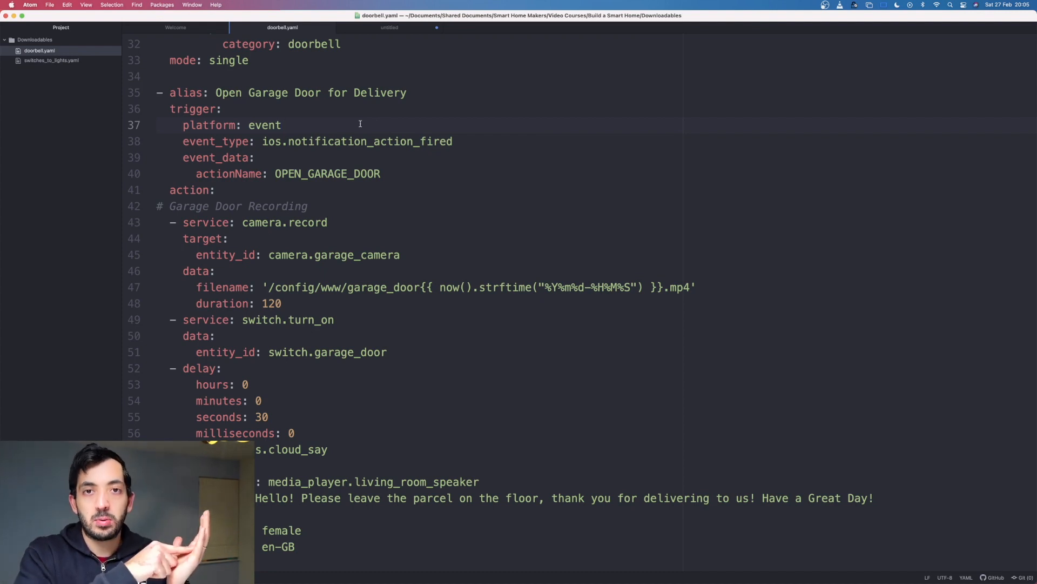
# Inspect the garage automation's event trigger, garage_camera entity and 30-second delay block in doorbell.yaml.
pyautogui.click(281, 125)
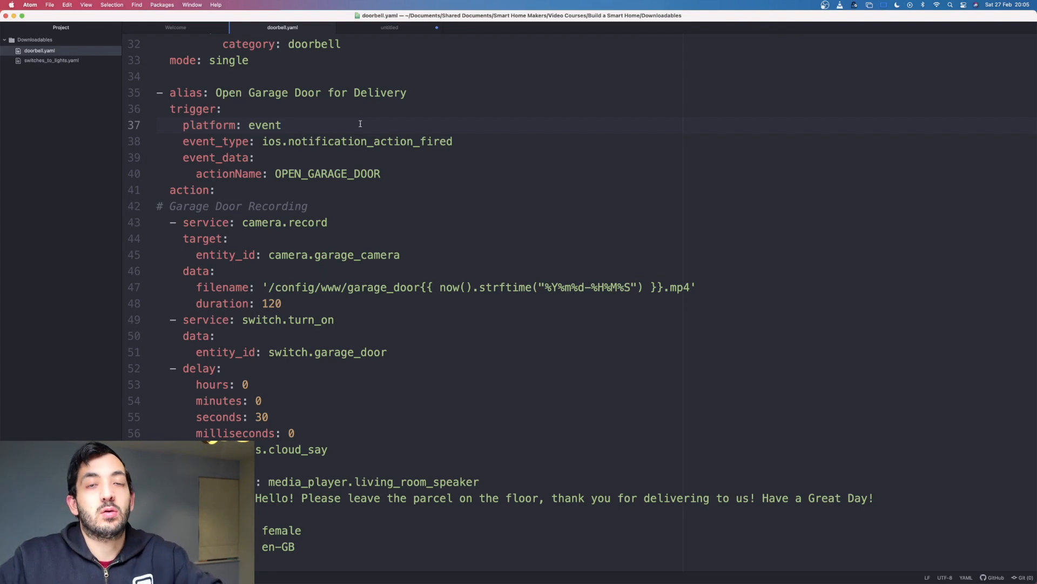
pyautogui.doubleClick(328, 173)
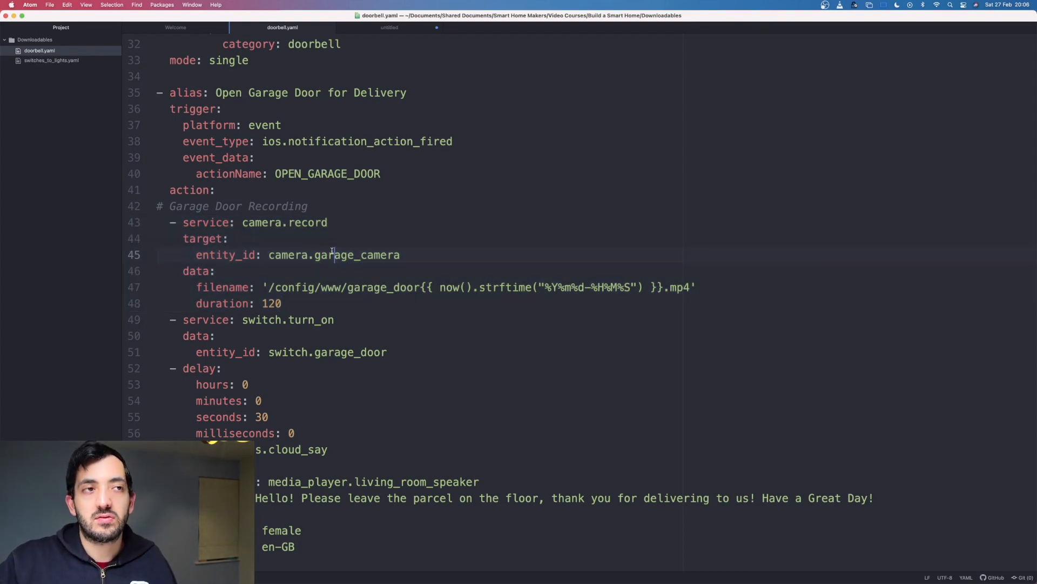
pyautogui.doubleClick(355, 255)
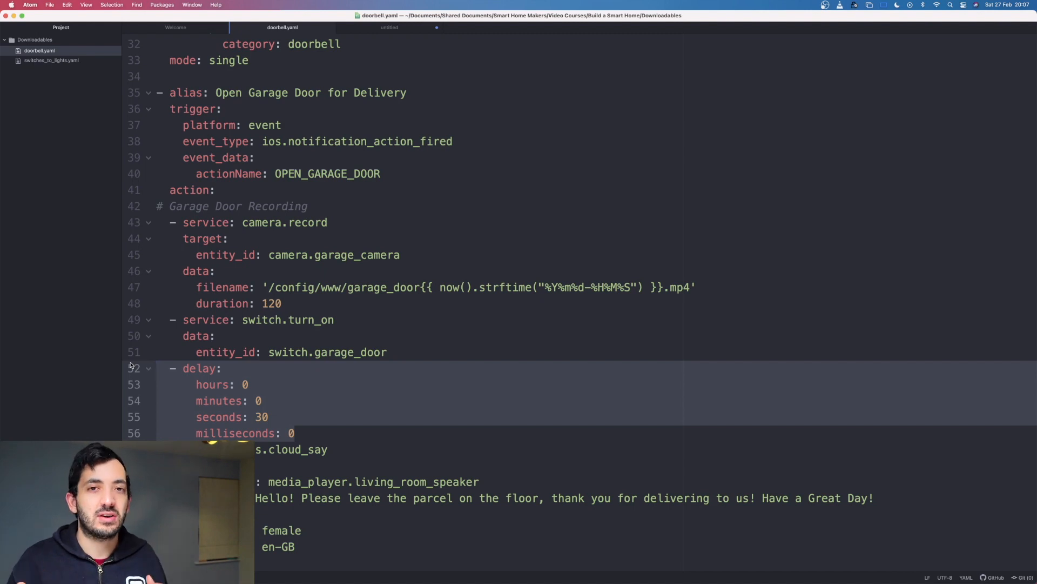
pyautogui.click(158, 369)
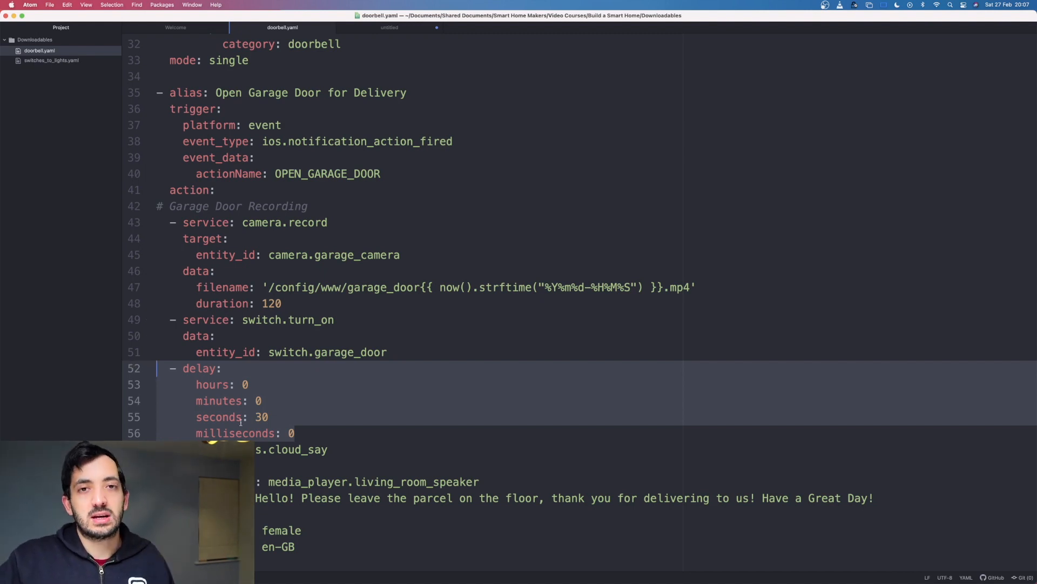